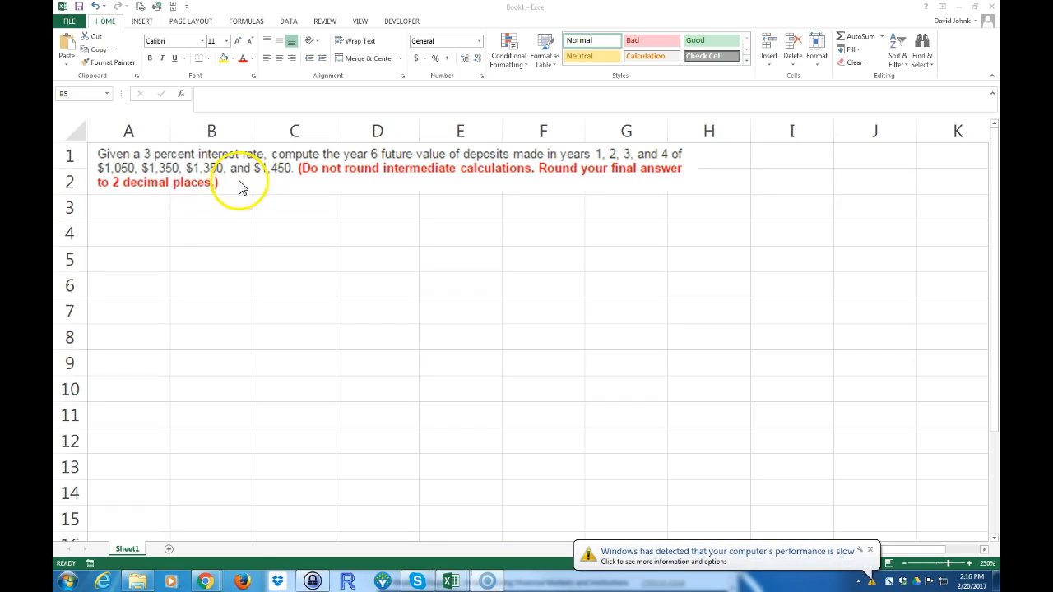
mouse_move(260, 183)
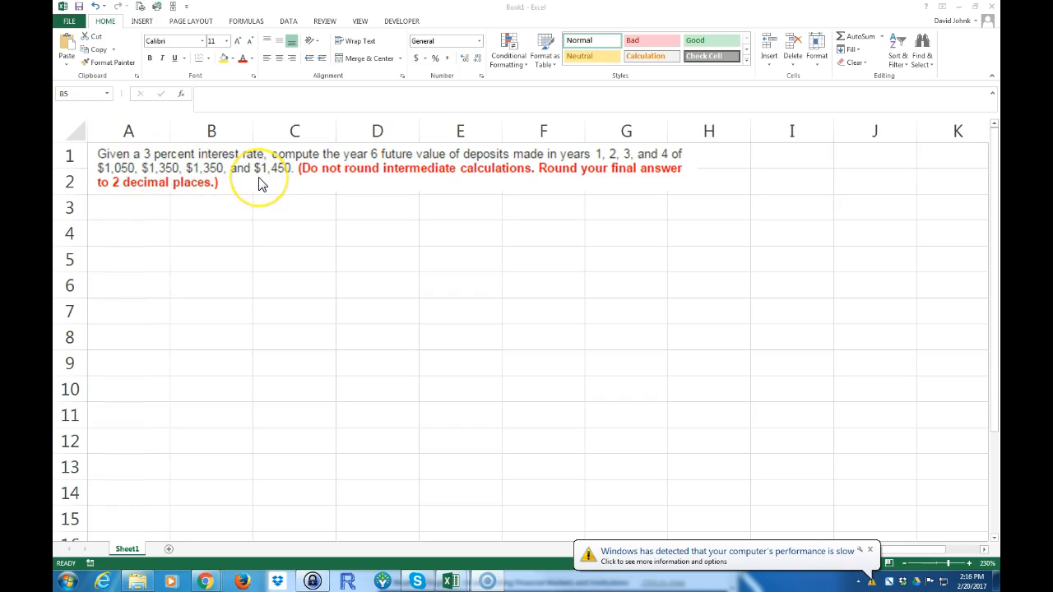
mouse_move(148, 182)
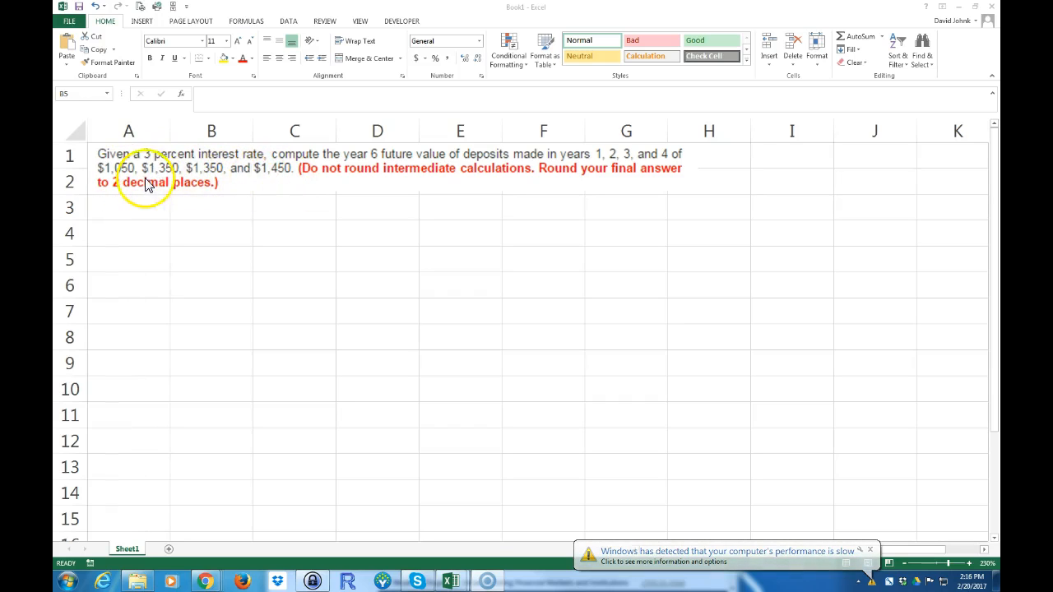
mouse_move(263, 185)
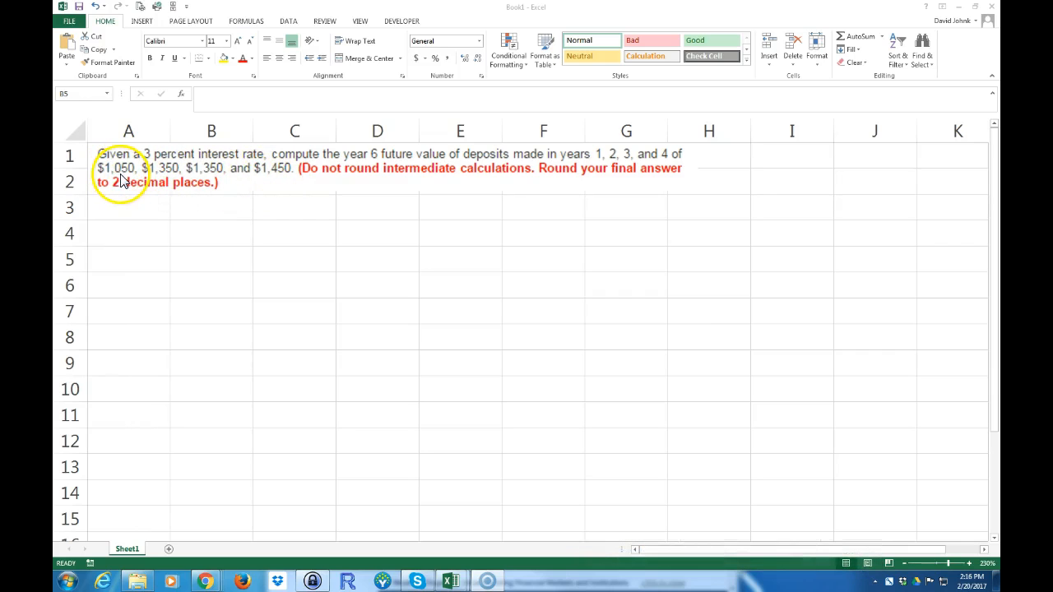
mouse_move(189, 157)
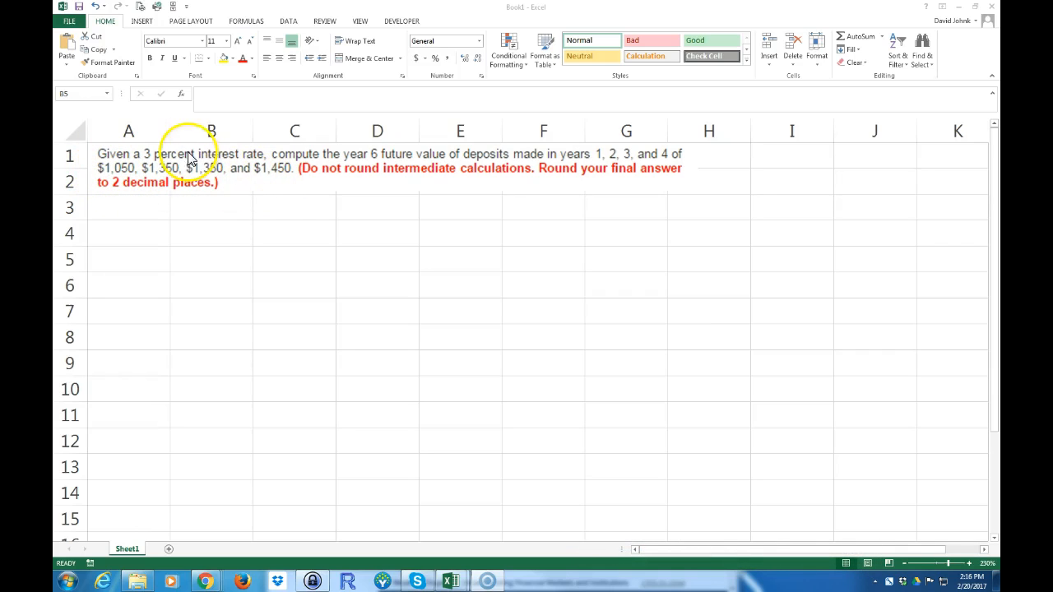
mouse_move(659, 200)
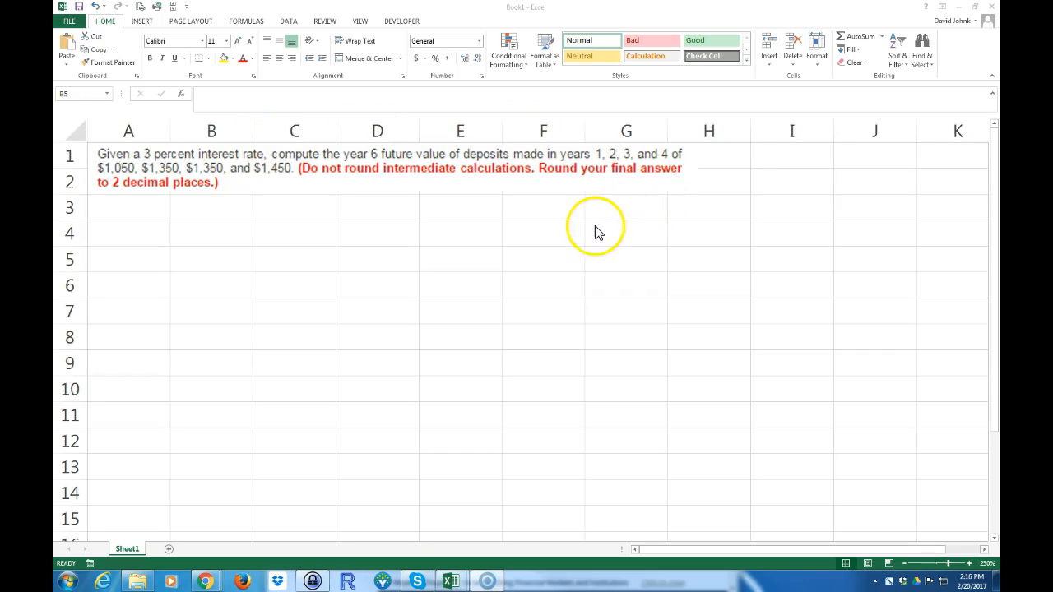
mouse_move(211, 172)
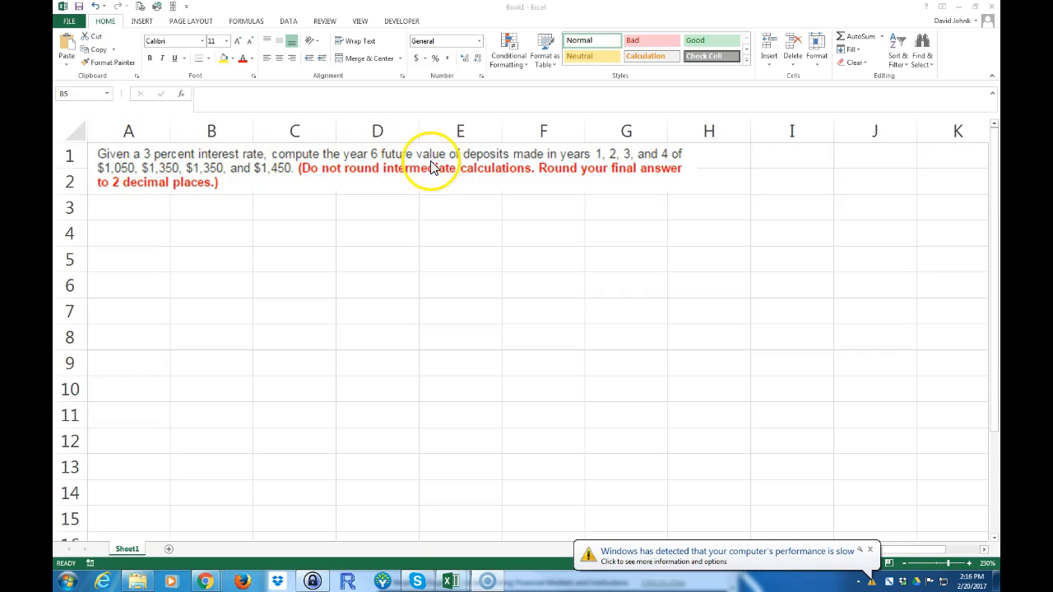
mouse_move(622, 168)
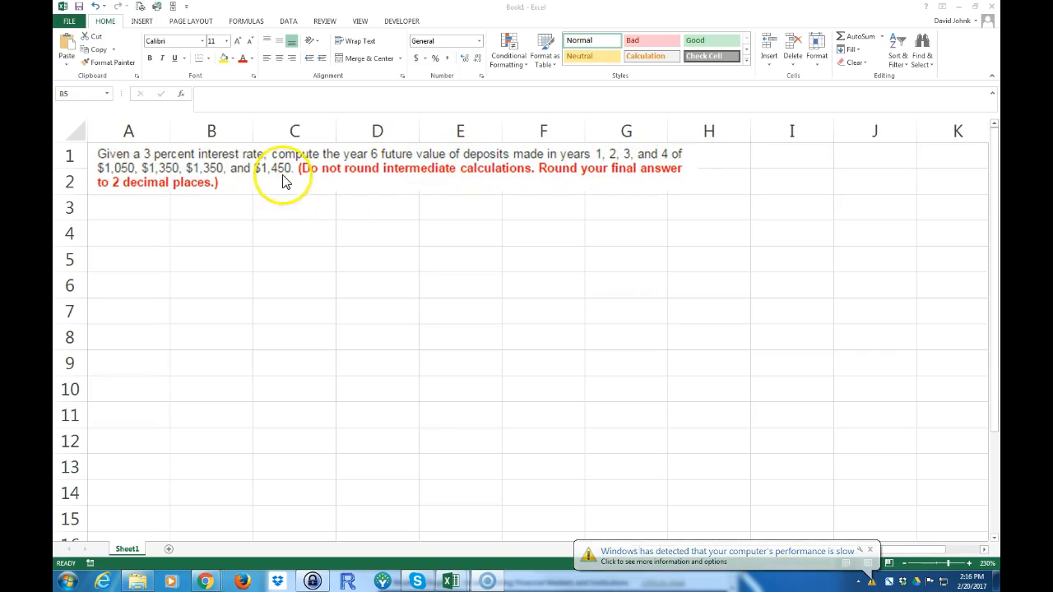
Enter a Given: heading with r = 3% and begin drawing the cash-flow timeline with line shapes
click(211, 260)
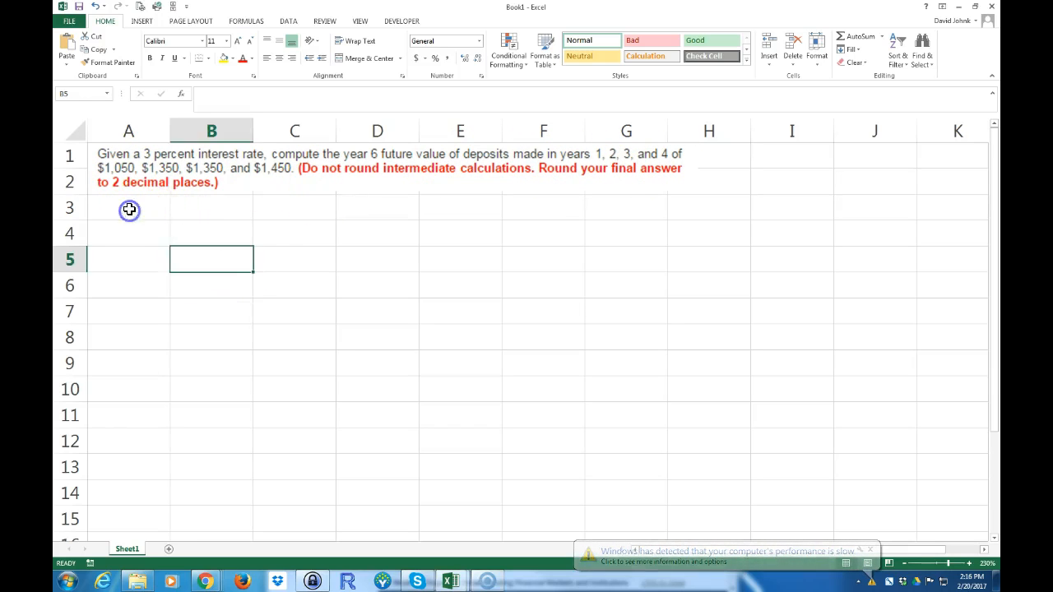
text(Given)
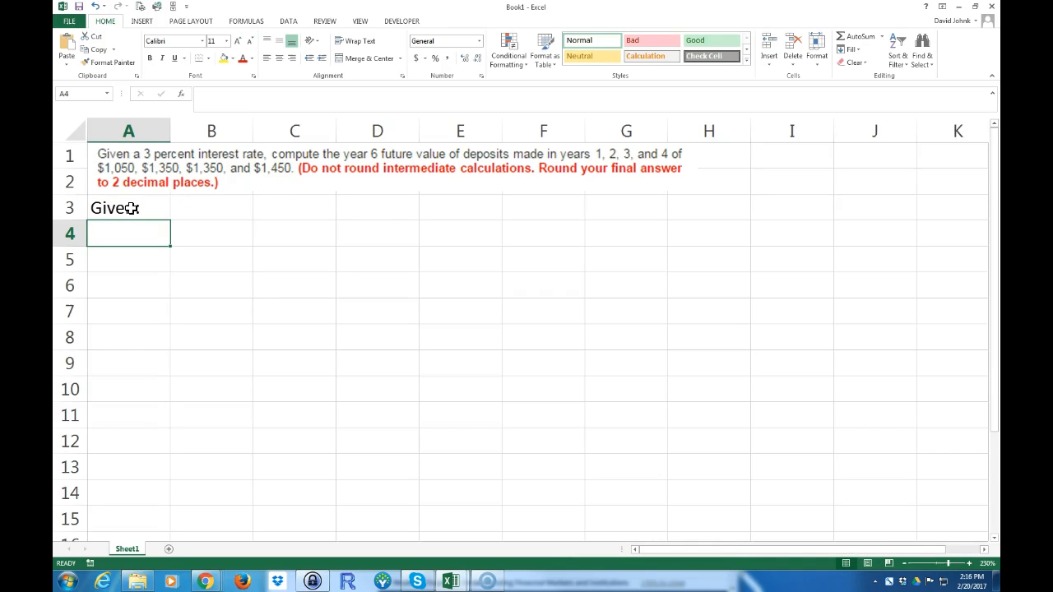
text(r)
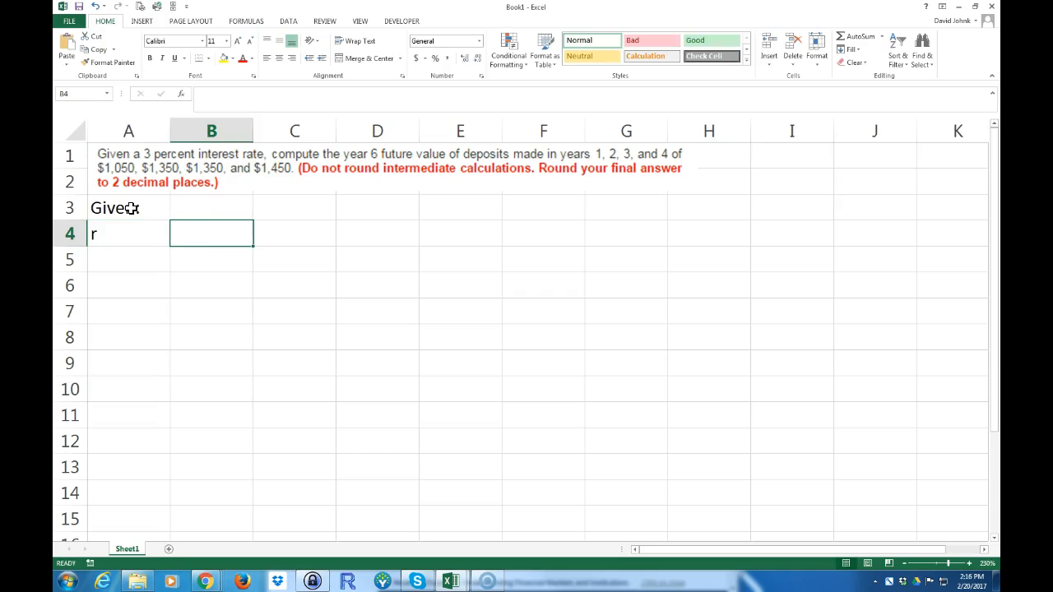
text(3%)
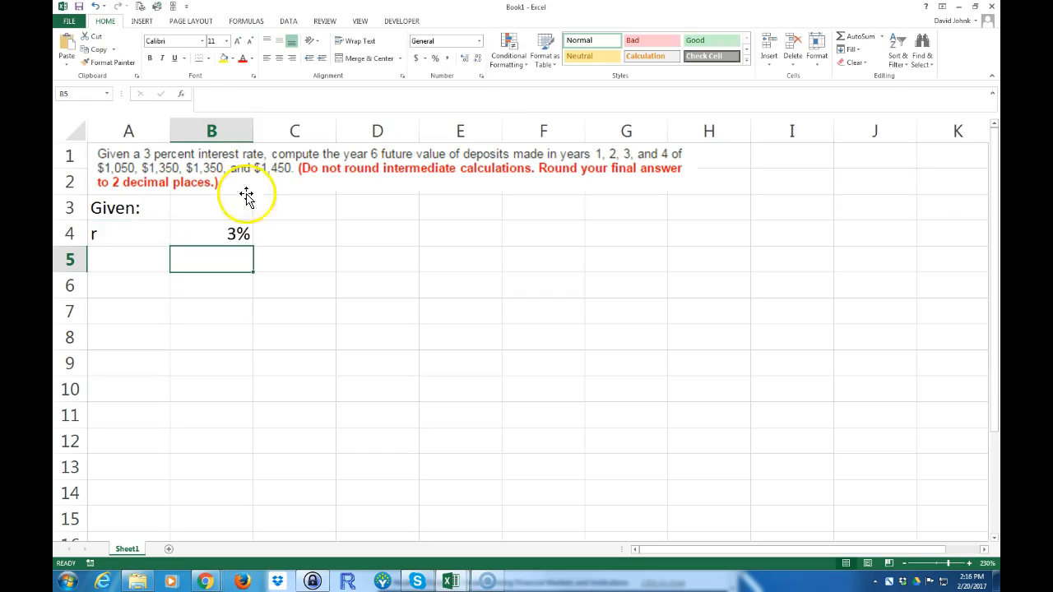
click(207, 58)
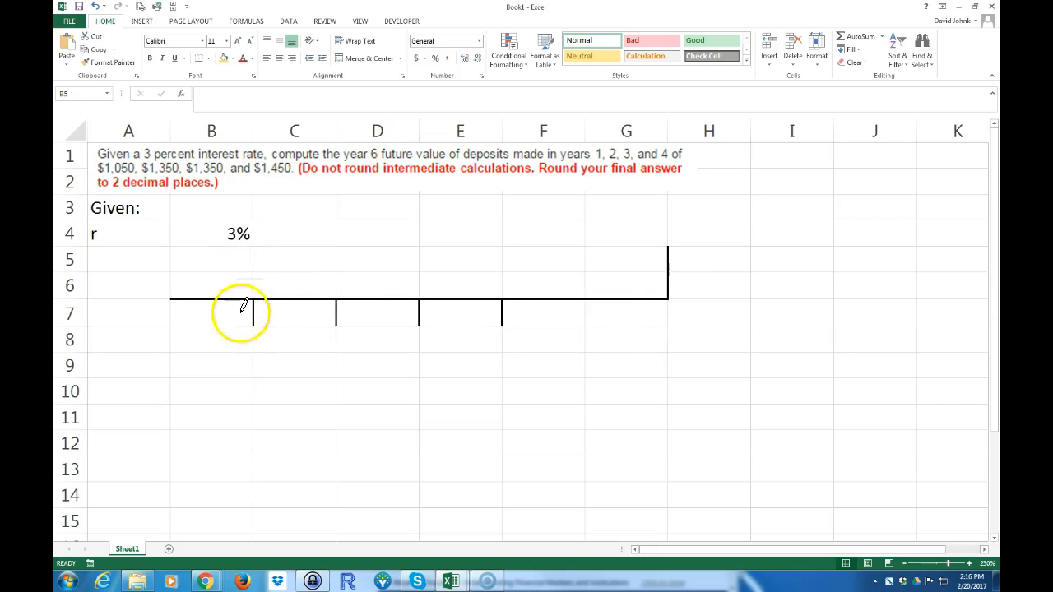
Label the timeline periods 0–6 and mark FV = ? at year 6
click(210, 260)
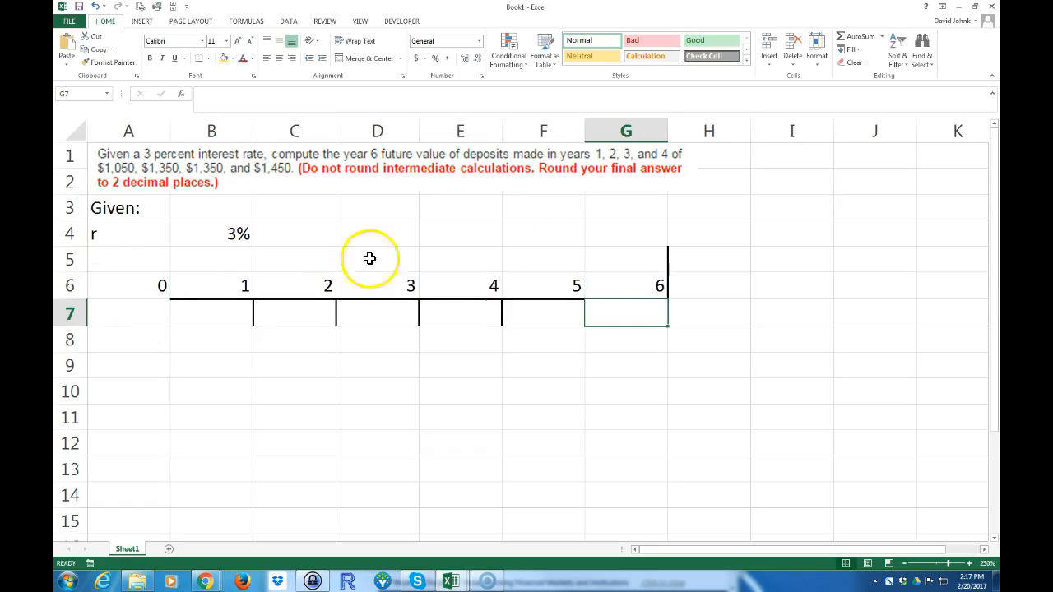
text(FV)
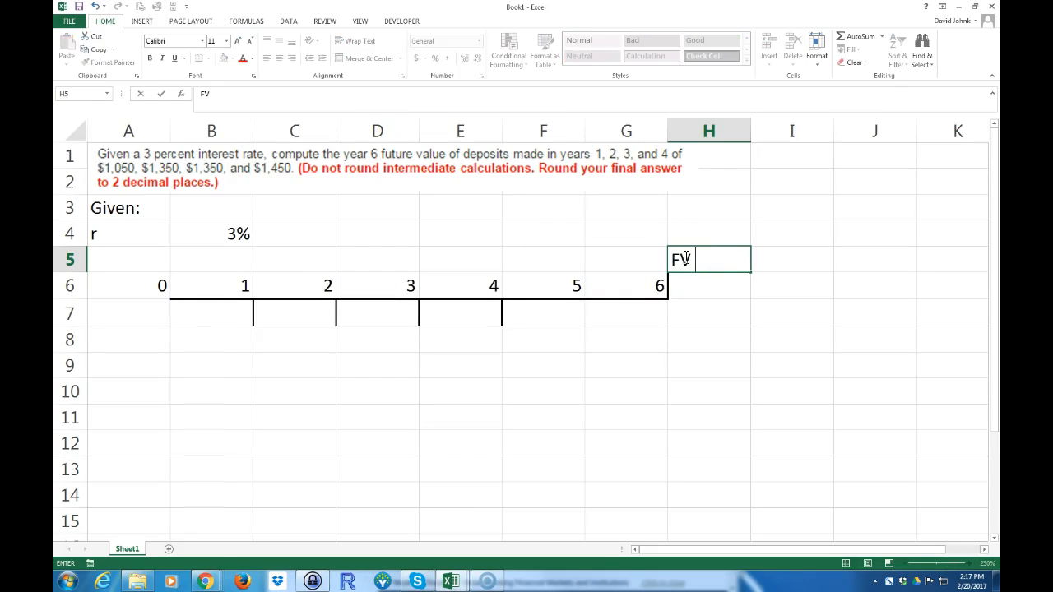
text(= ?)
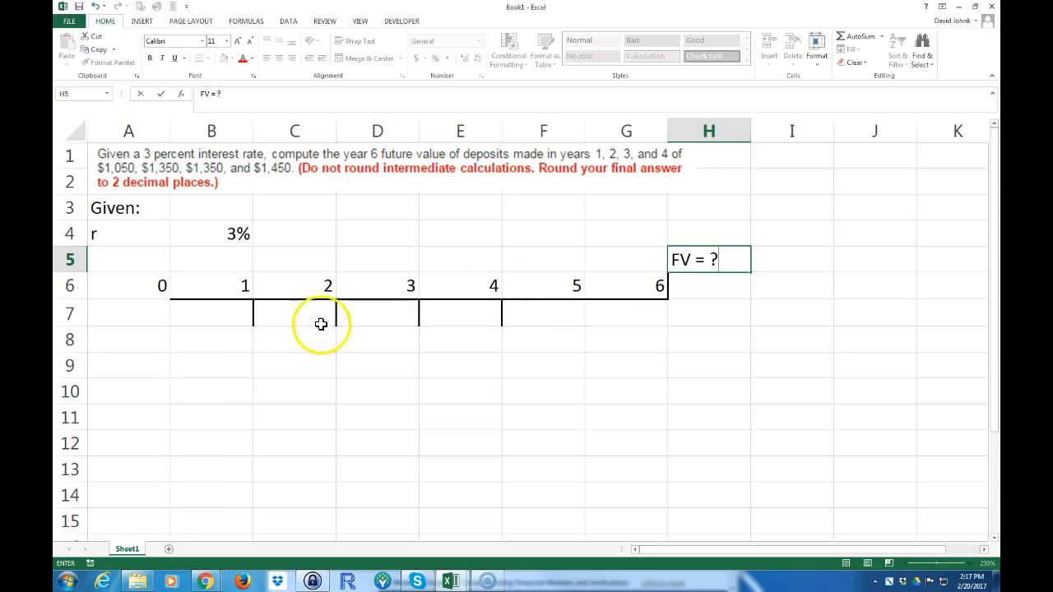
Enter the deposits $1,050, $1,350, $1,350, $1,450 under years 1–4
text($1)
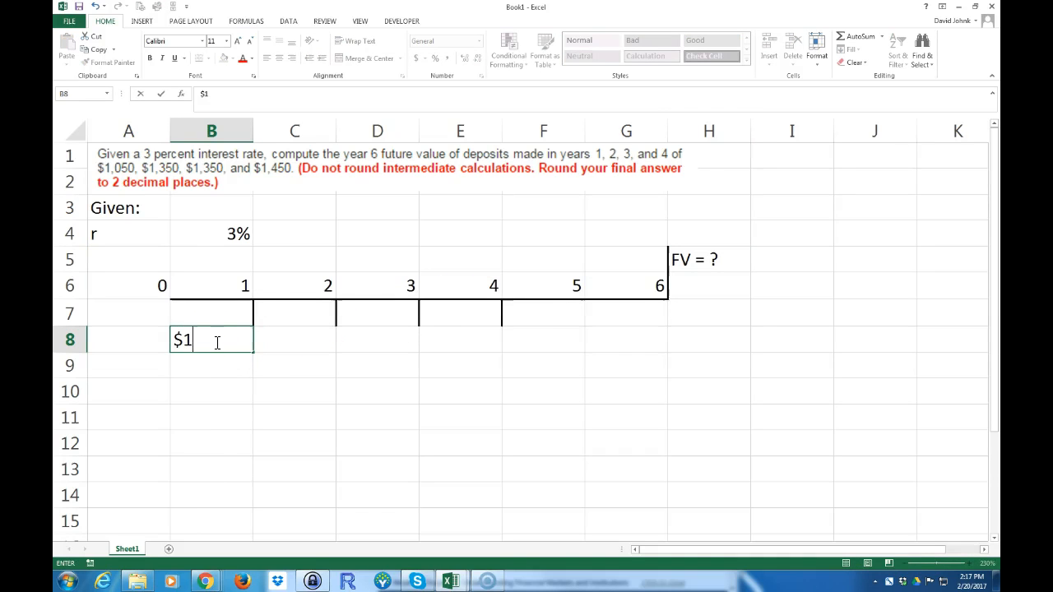
text($1,050)
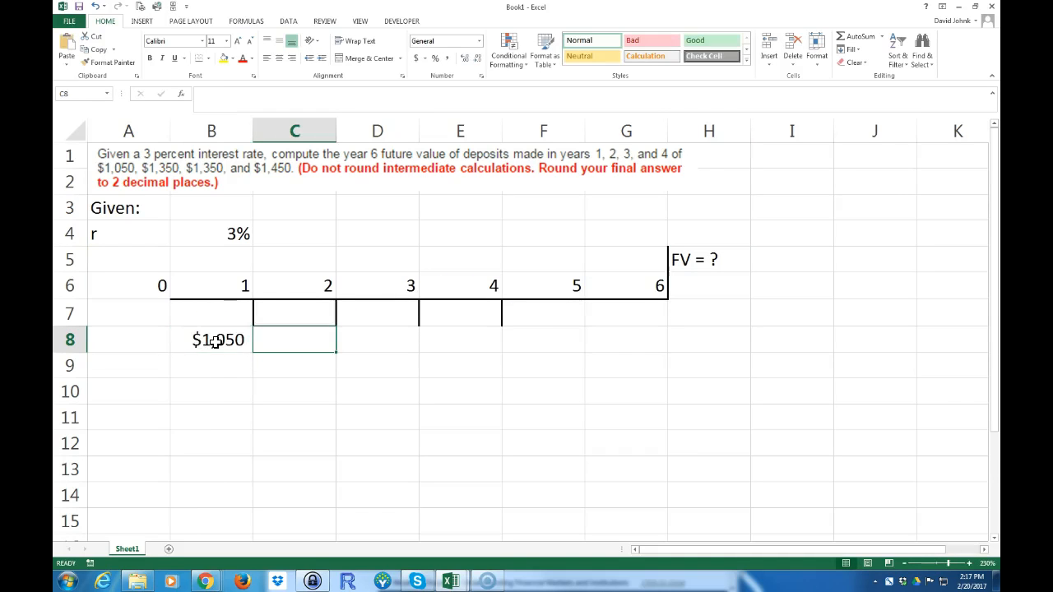
text($1,350)
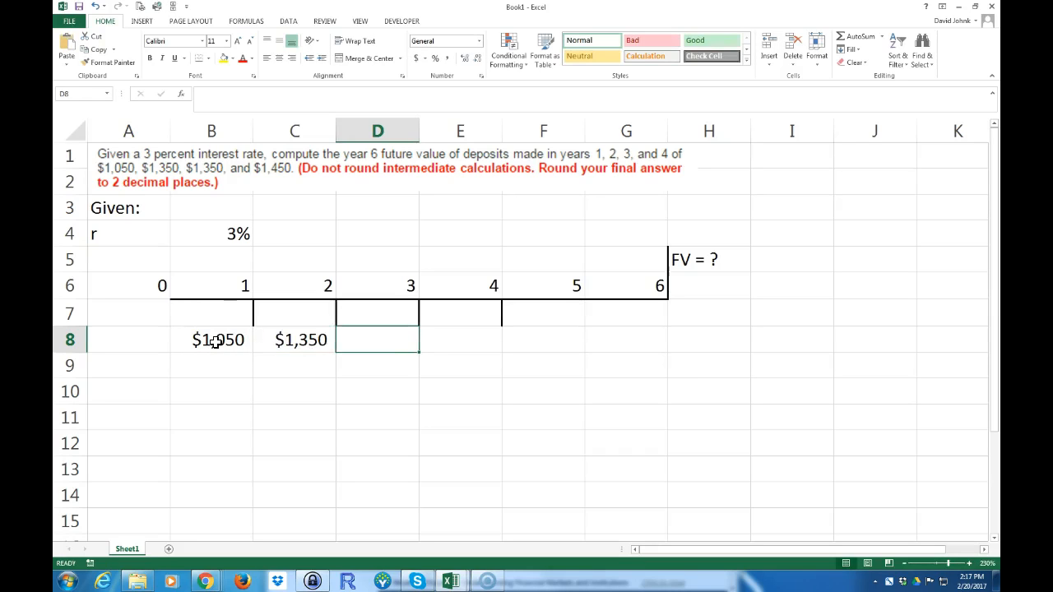
text($1350)
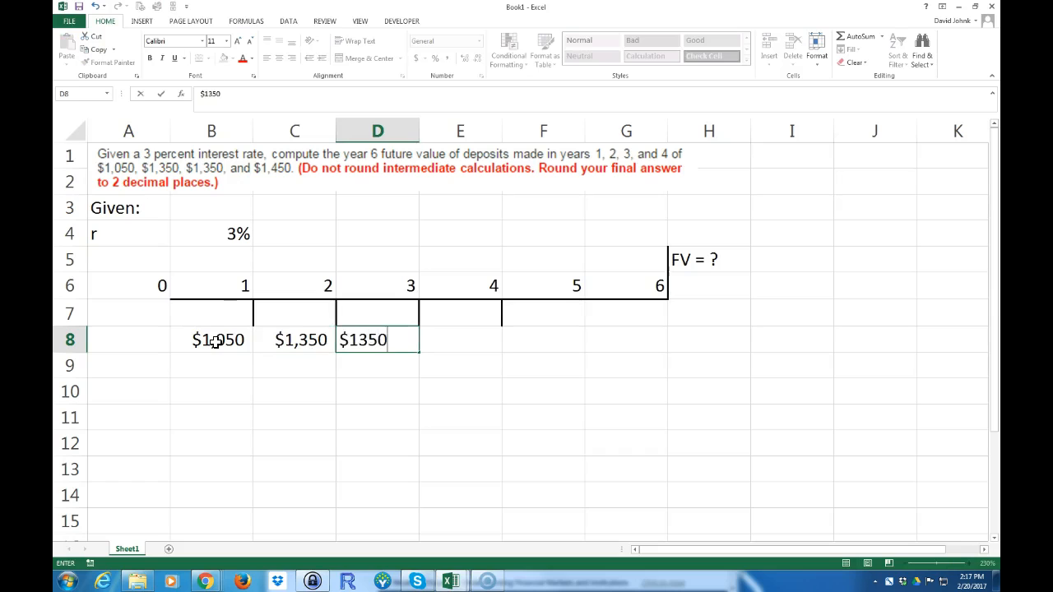
text($1,450)
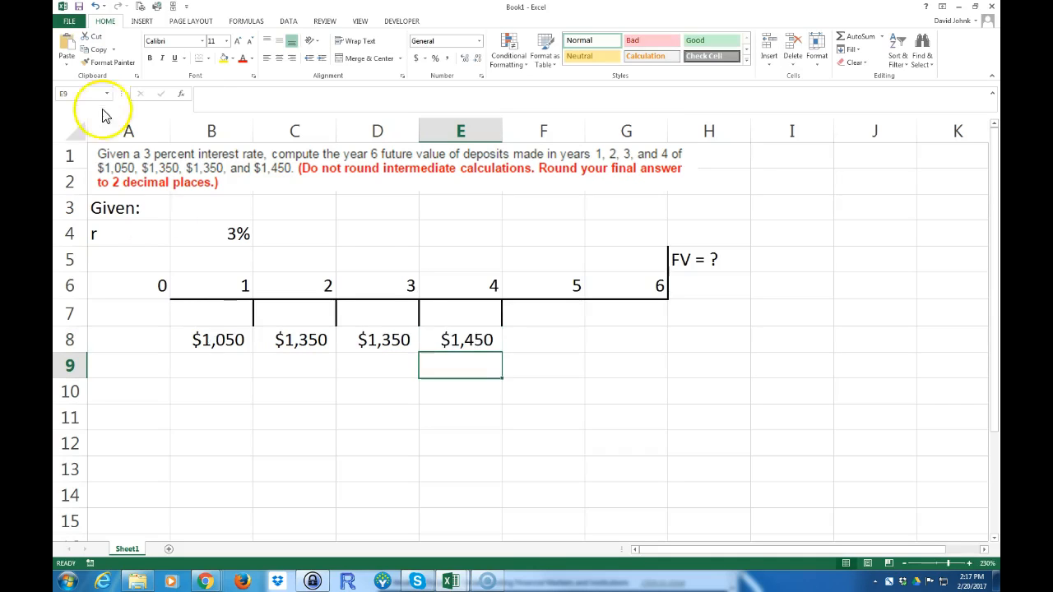
Emphasise the Given: heading and move below the timeline to list the inputs
click(115, 207)
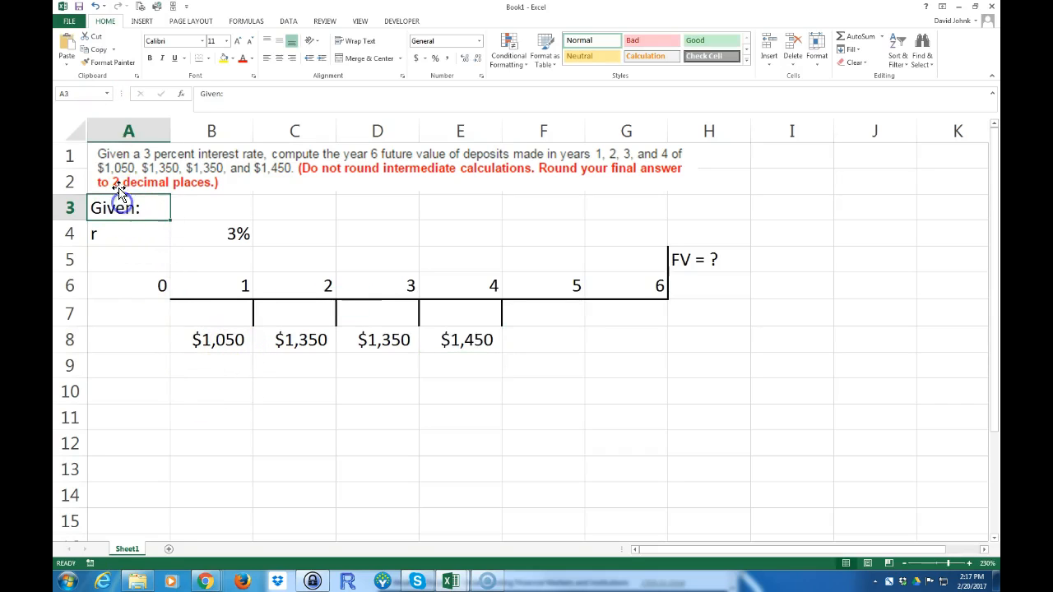
click(174, 59)
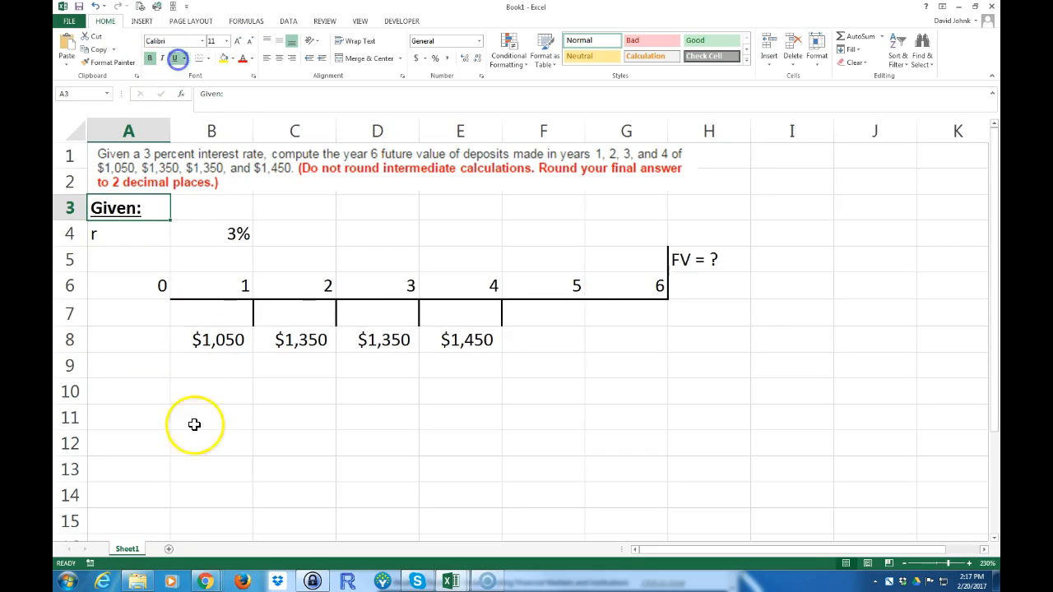
click(128, 365)
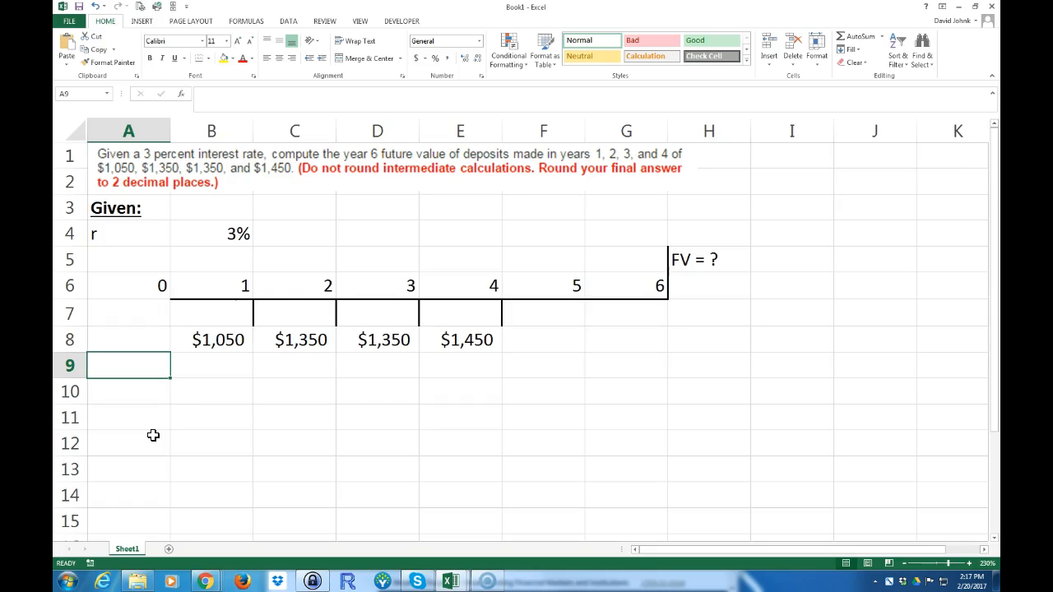
List the labels n, r, PV, PMT and FV in column A under the timeline
text(r)
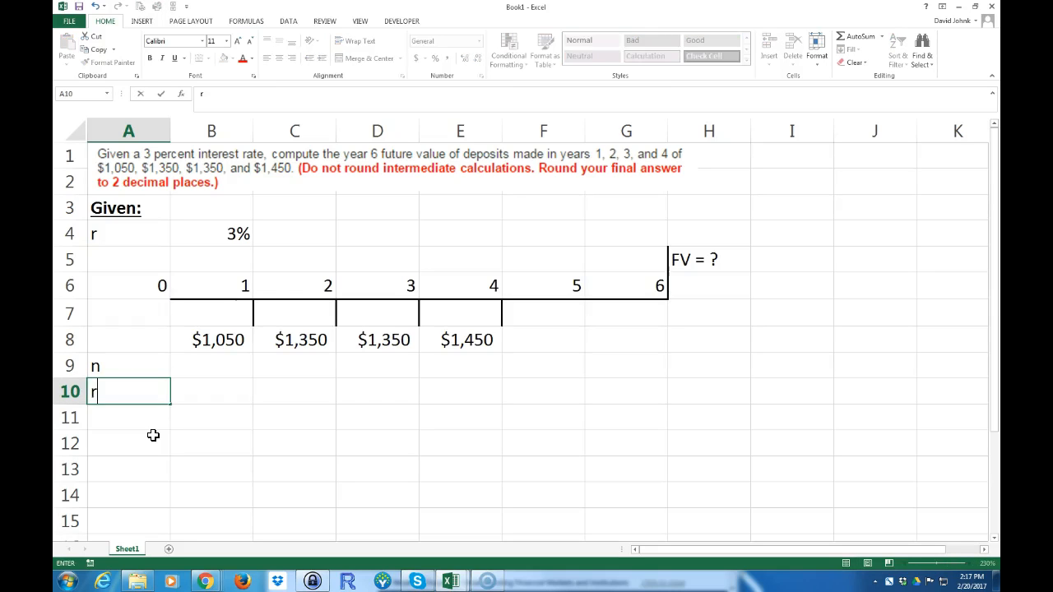
text(O)
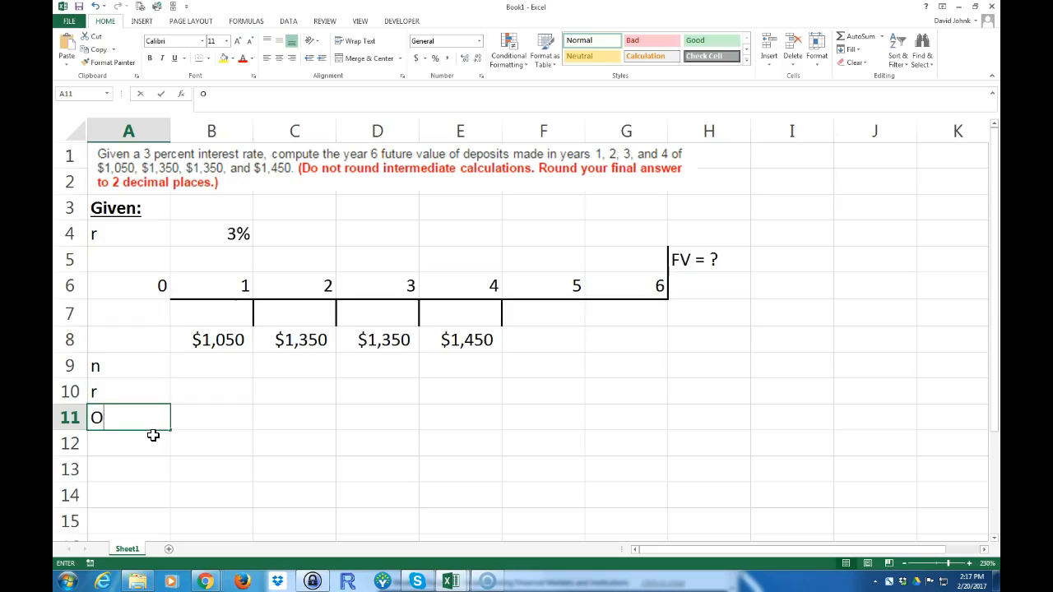
text(PT)
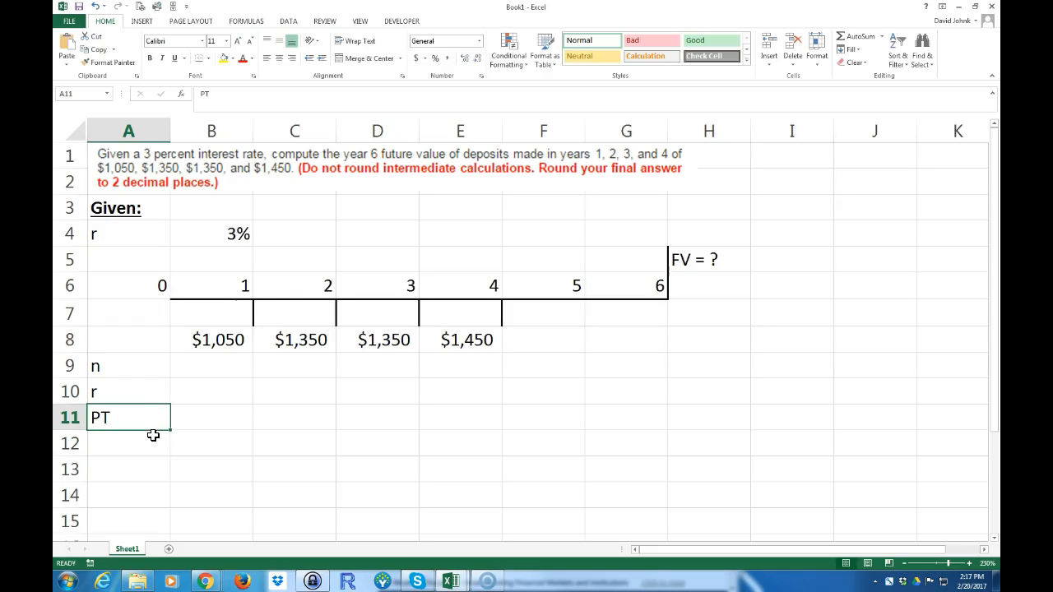
text(PV)
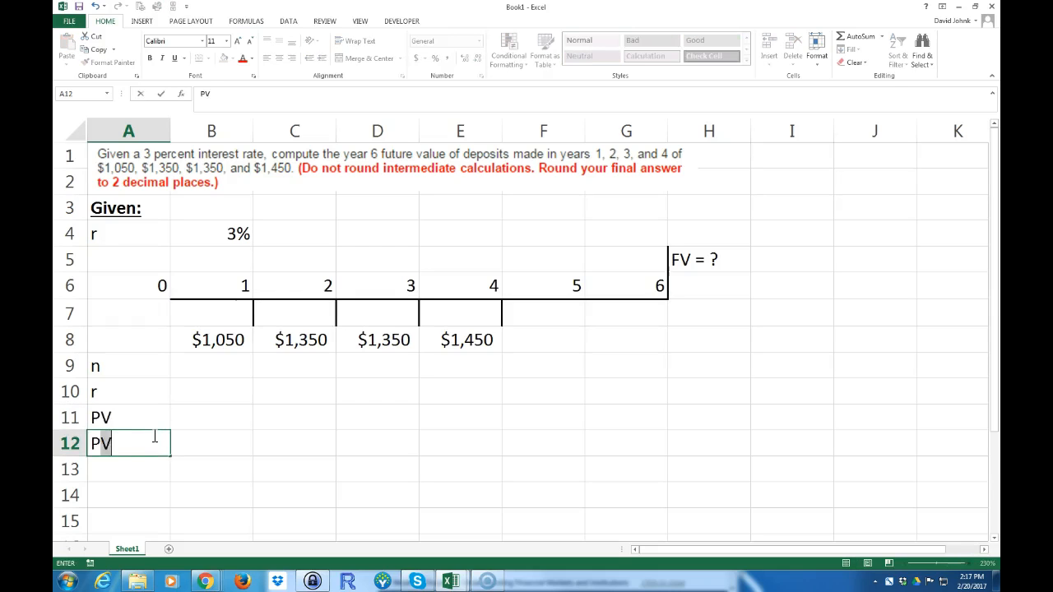
text(PMT)
click(128, 469)
text(FV)
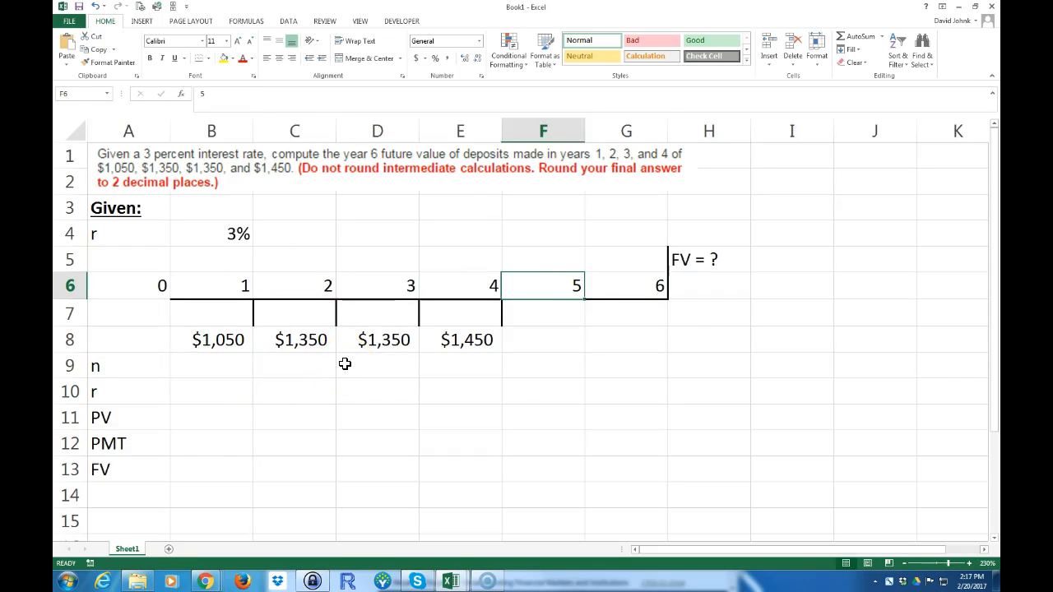
Compute n as =$G$6-B6, locking year 6, giving 5, 4, 3, 2 across the deposits
click(210, 365)
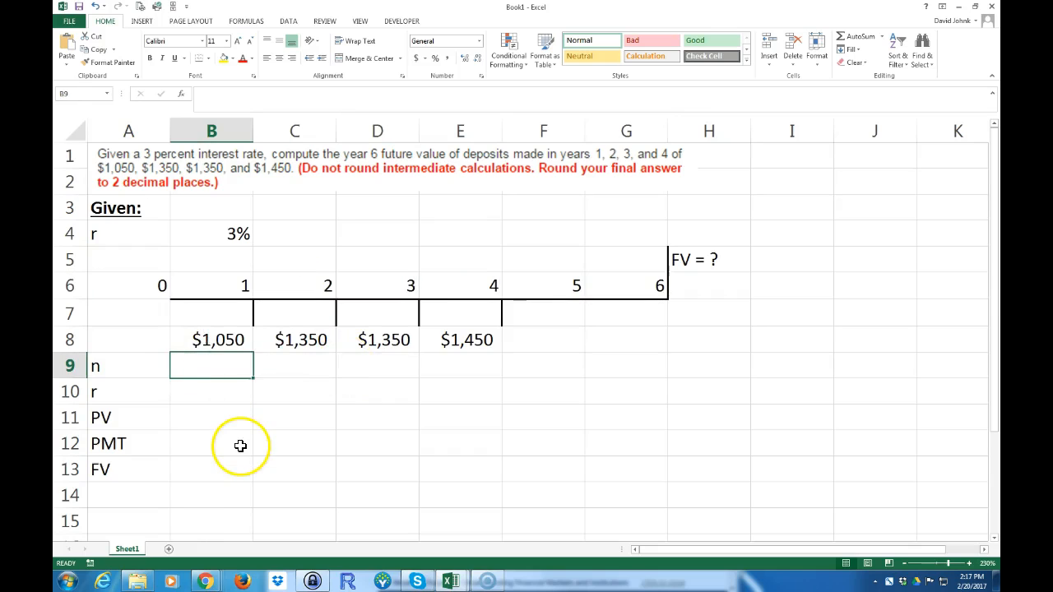
mouse_move(217, 367)
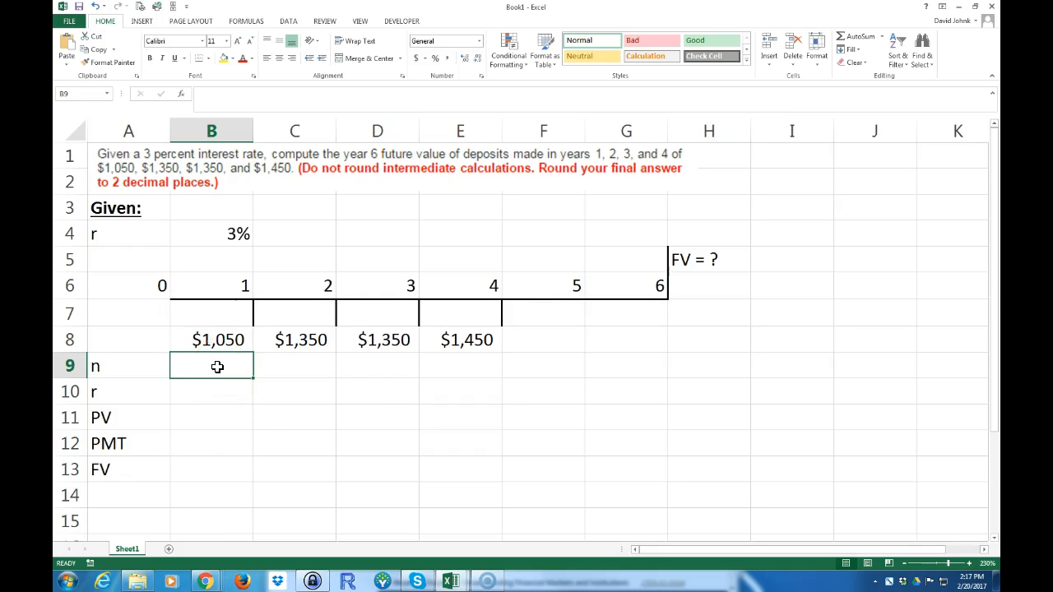
mouse_move(240, 424)
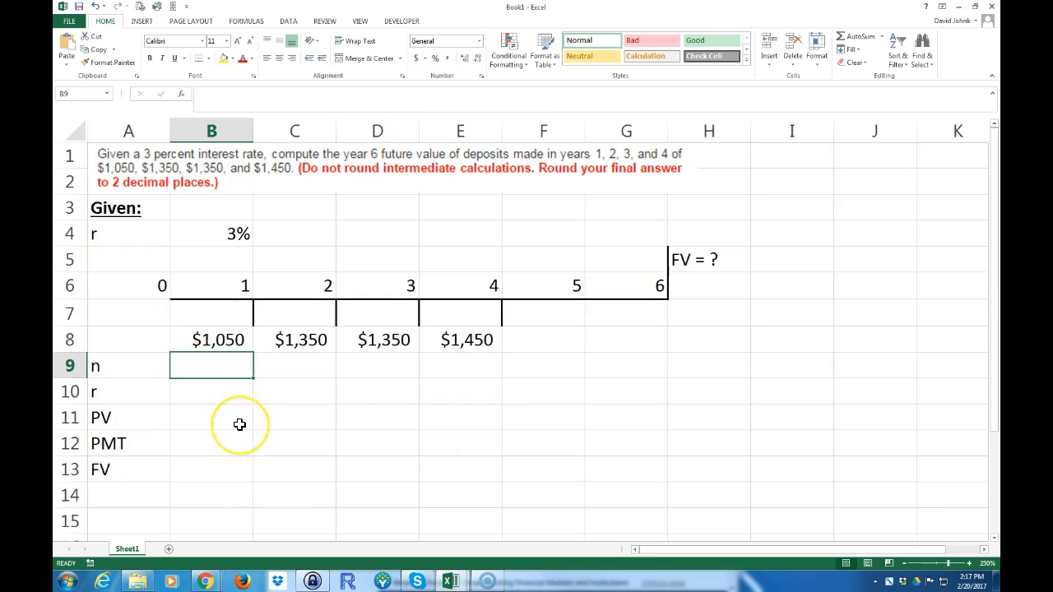
text(=)
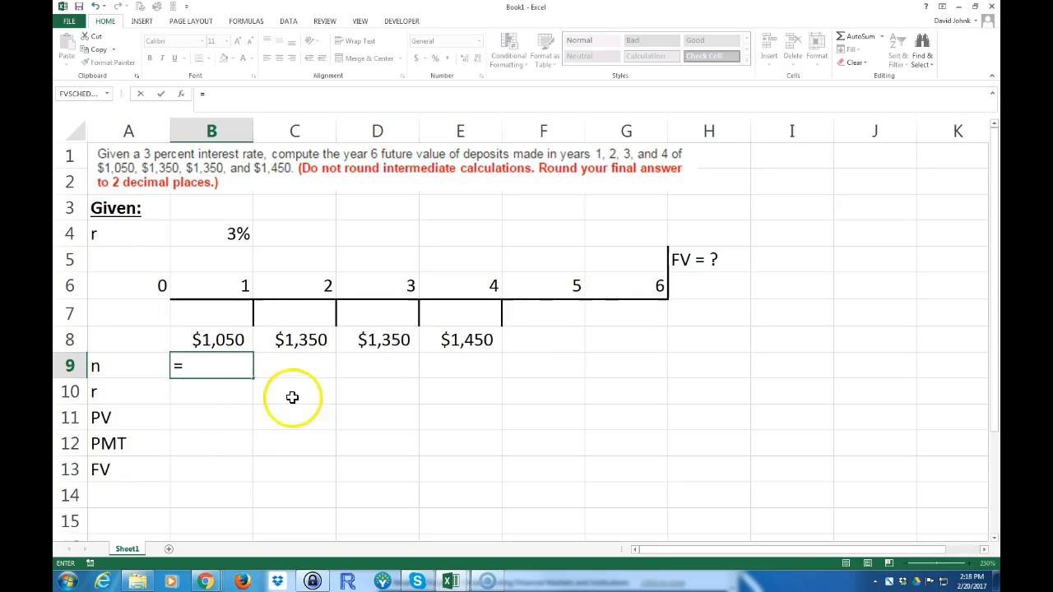
click(625, 287)
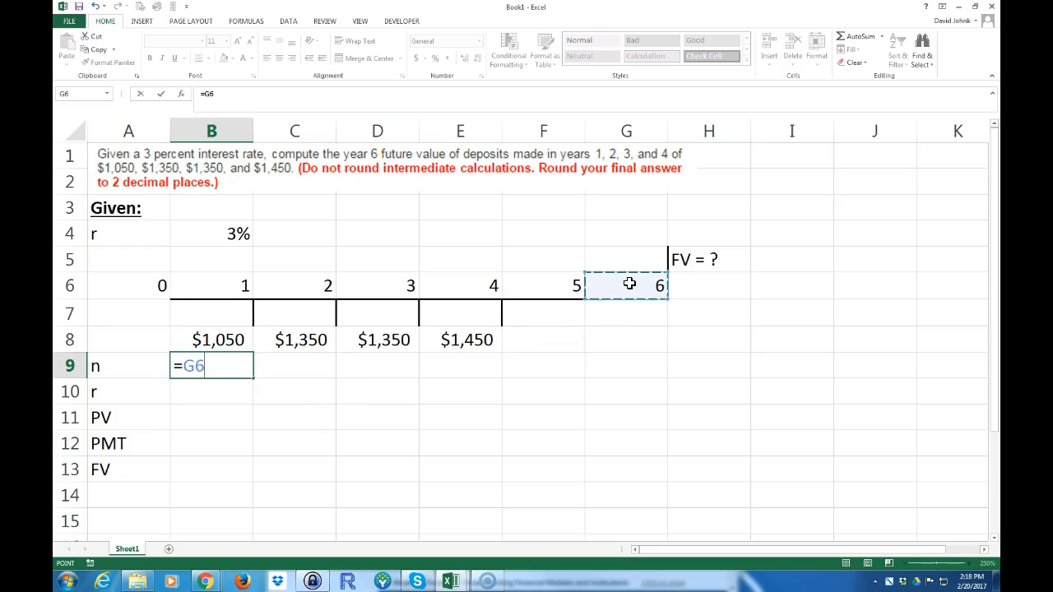
key(F4)
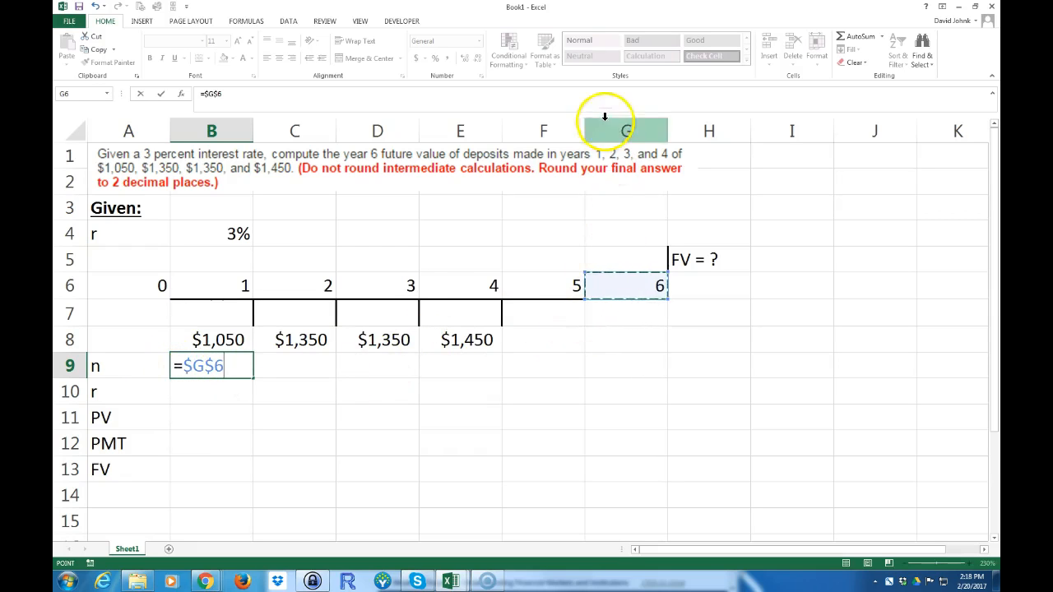
mouse_move(461, 421)
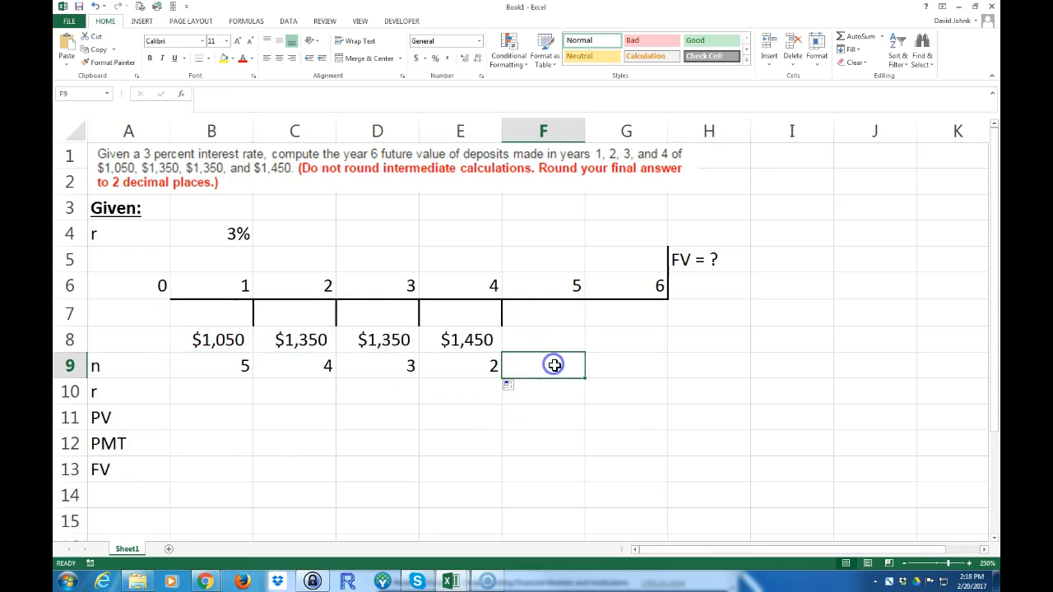
Link the r row to the 3% rate in B4 with an absolute reference
text(=for)
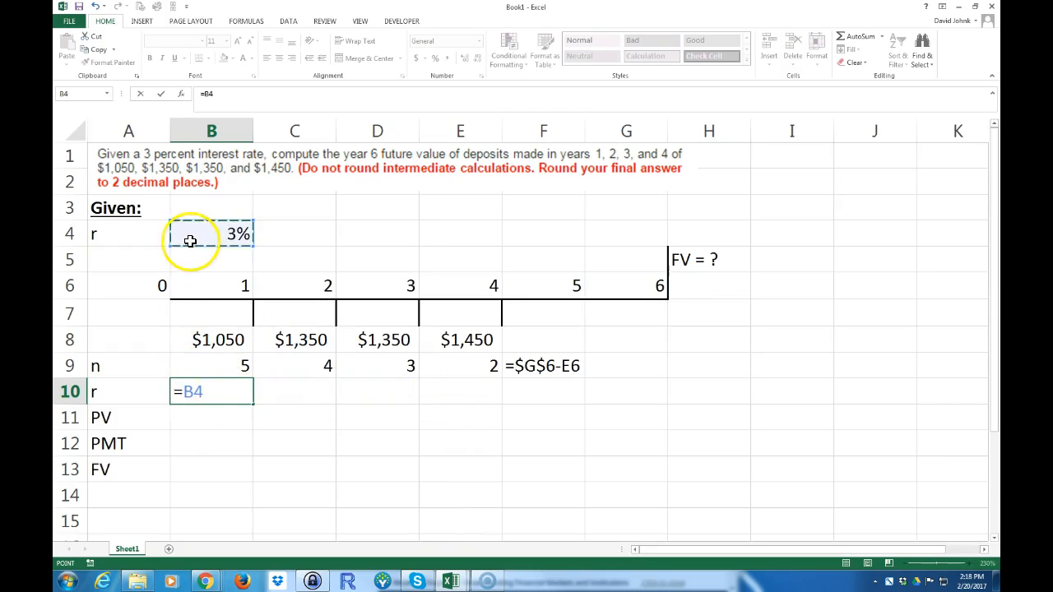
key(f4)
text(=)
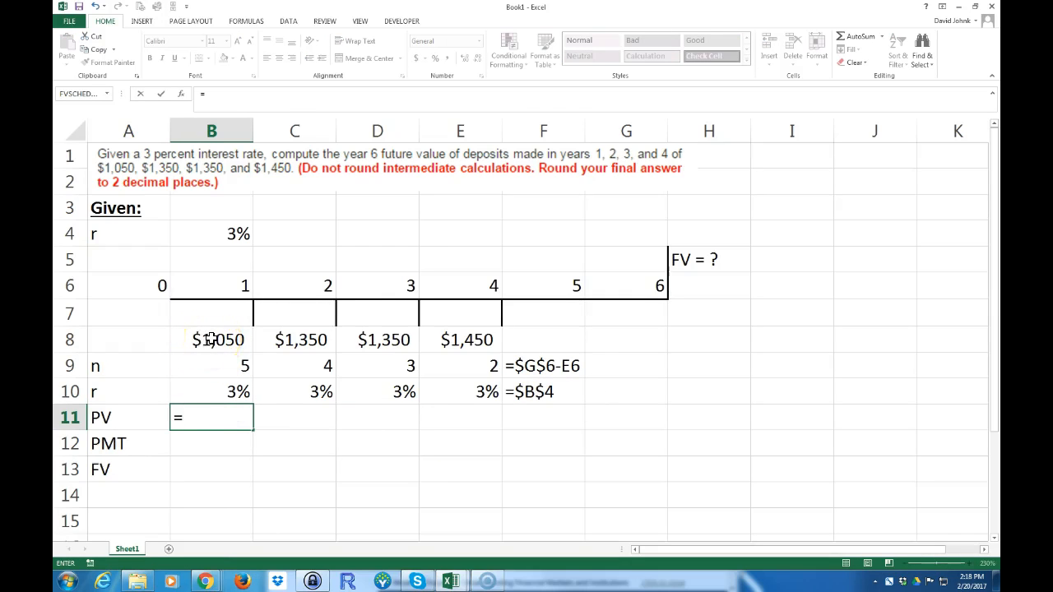
Enter each deposit as a negative PV (=-B8) and fill it across all four deposits
text(-B8)
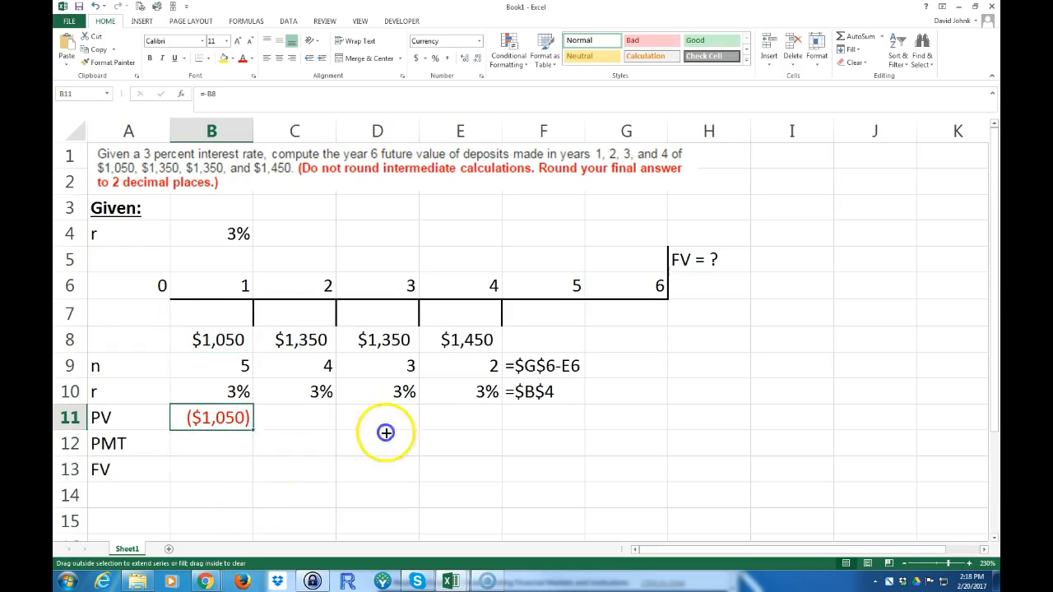
drag(248, 418, 500, 418)
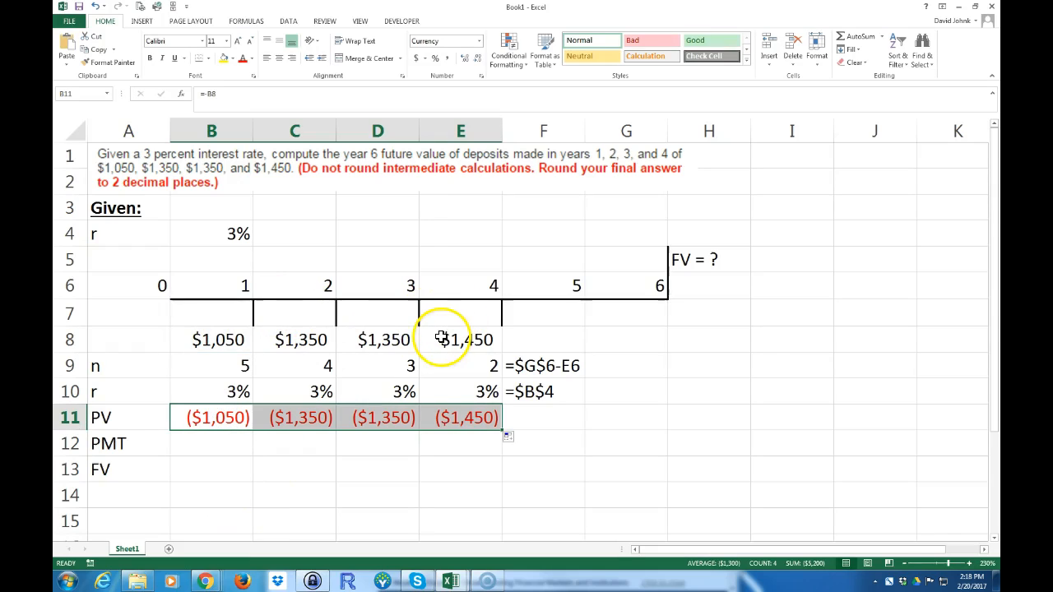
mouse_move(684, 273)
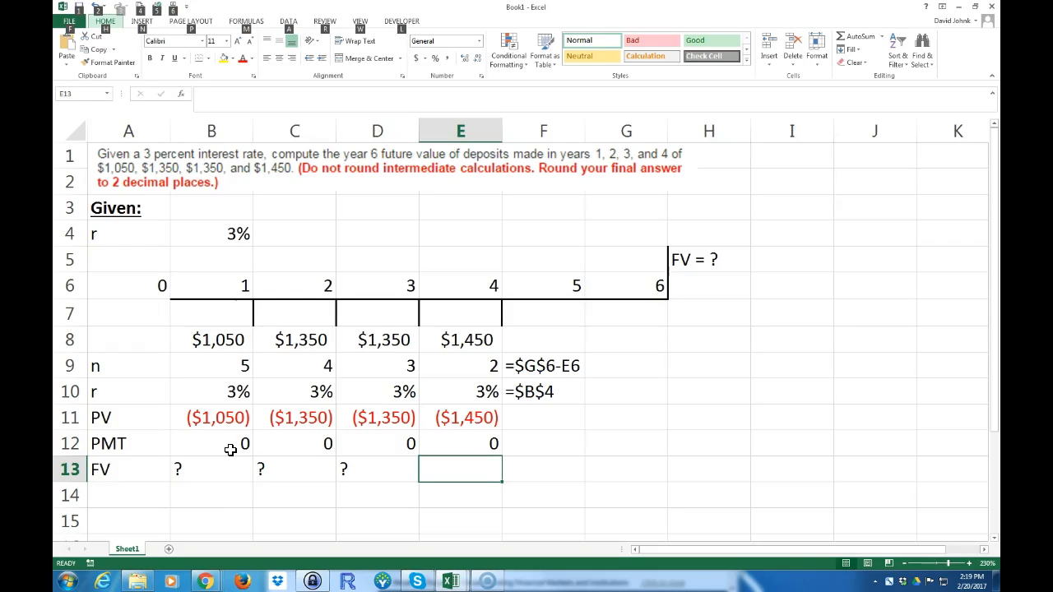
Finish the FV row's question marks and add a Find: section listing FV = ?
text(?)
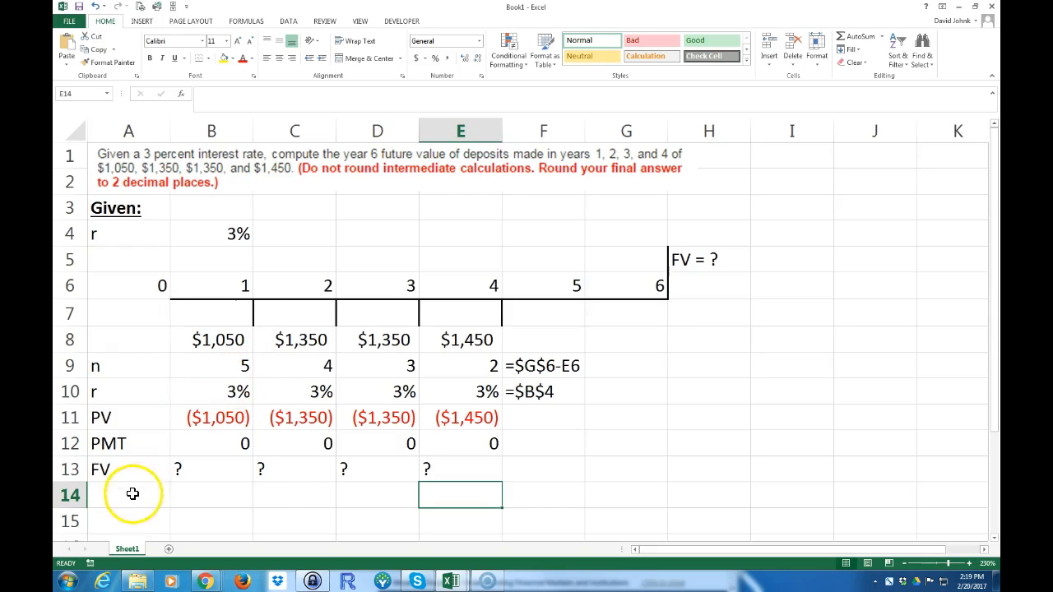
text(Find:)
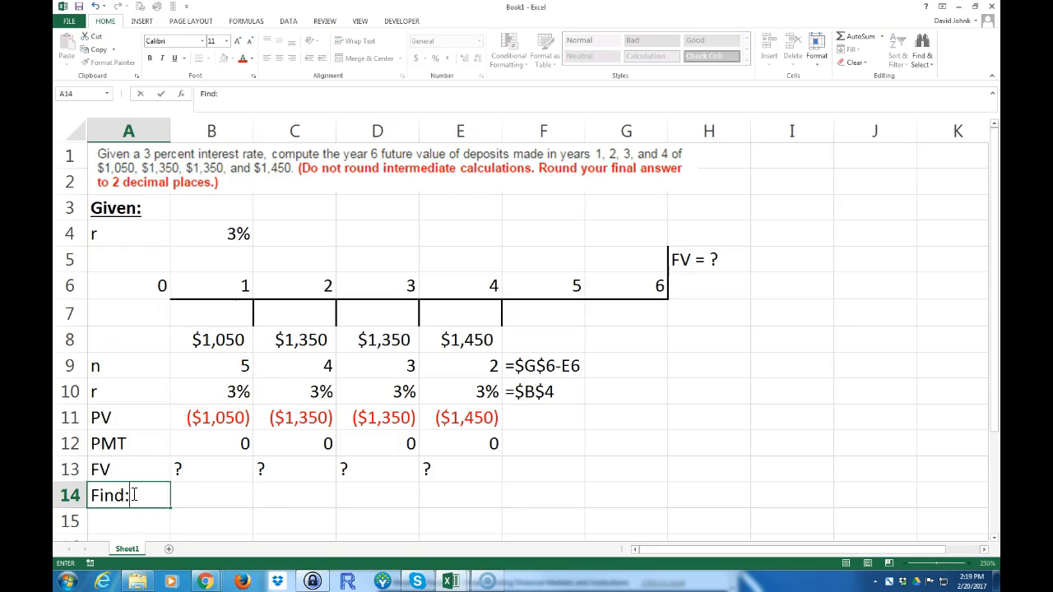
text(FV)
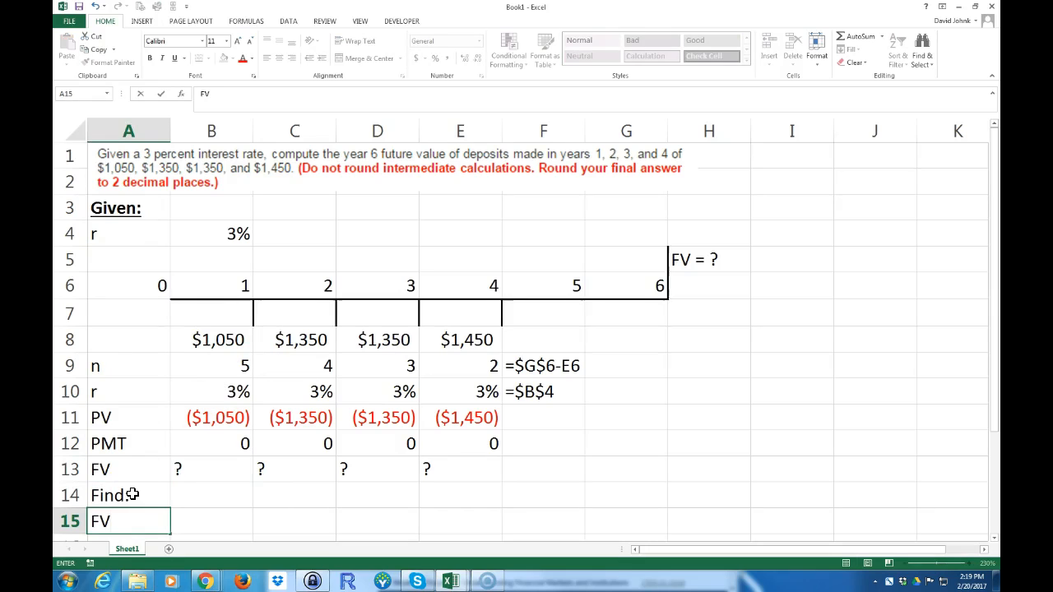
click(210, 520)
text(=B13)
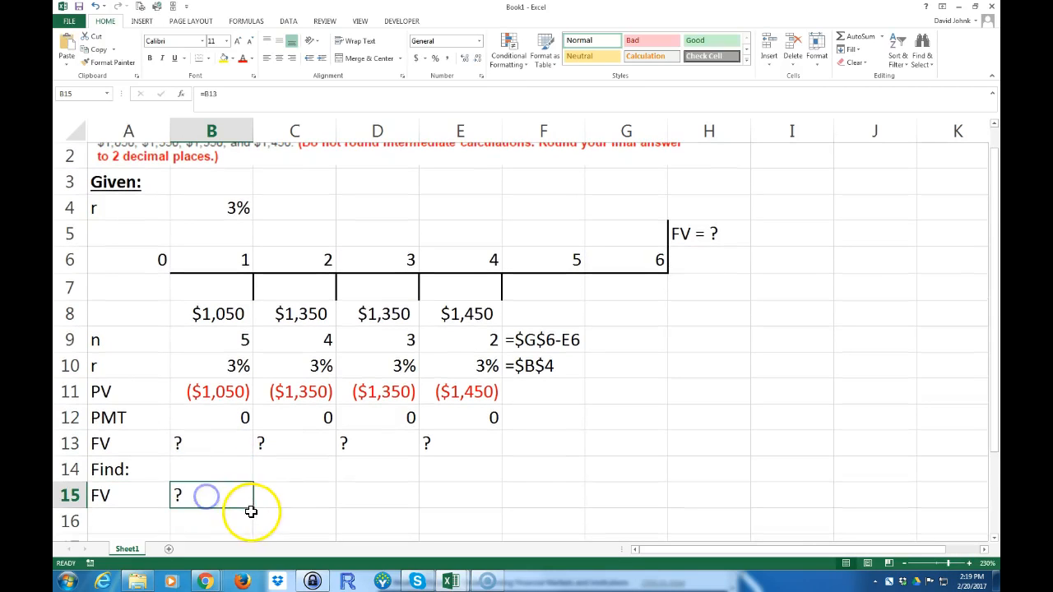
drag(206, 494, 471, 493)
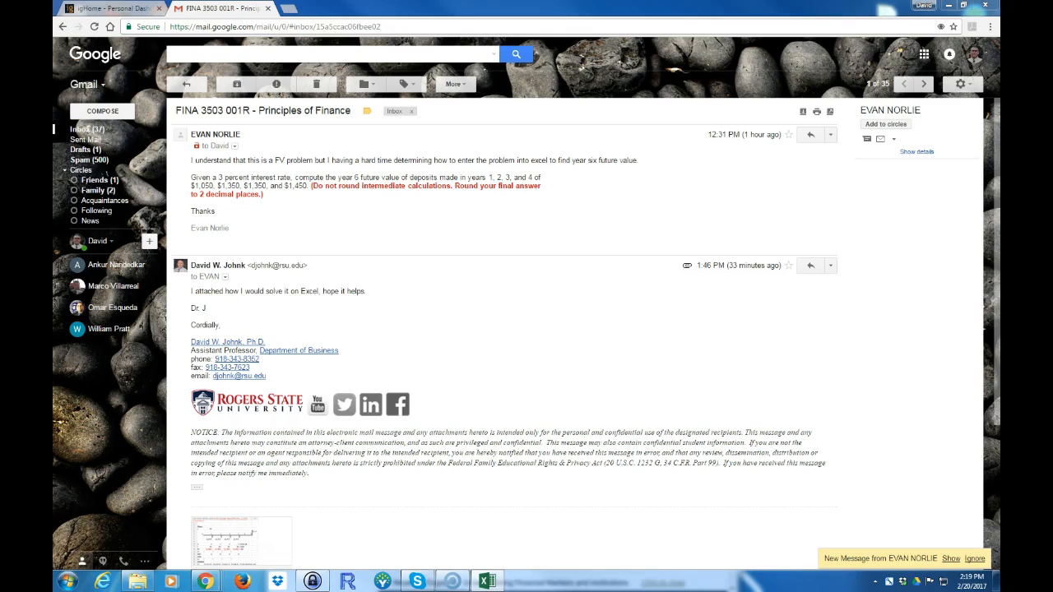
Open the solved workbook attached to the Gmail message
click(486, 582)
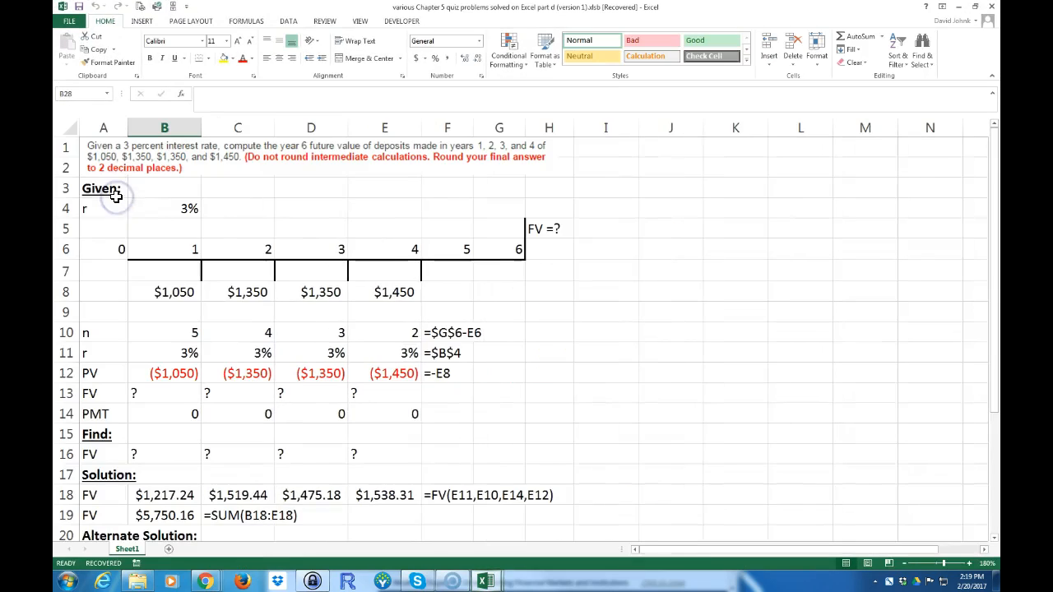
mouse_move(891, 105)
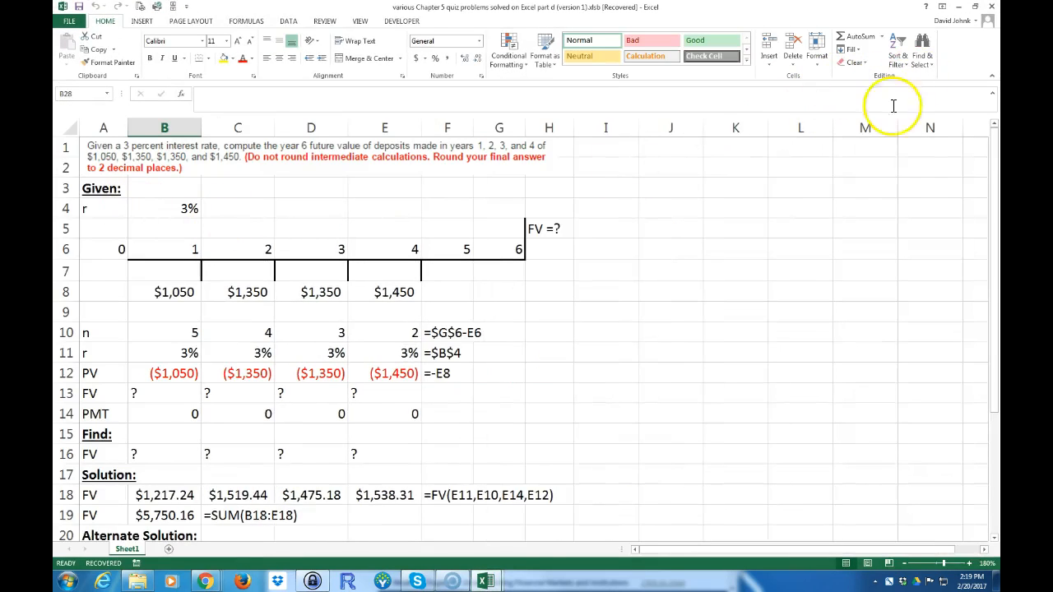
mouse_move(665, 370)
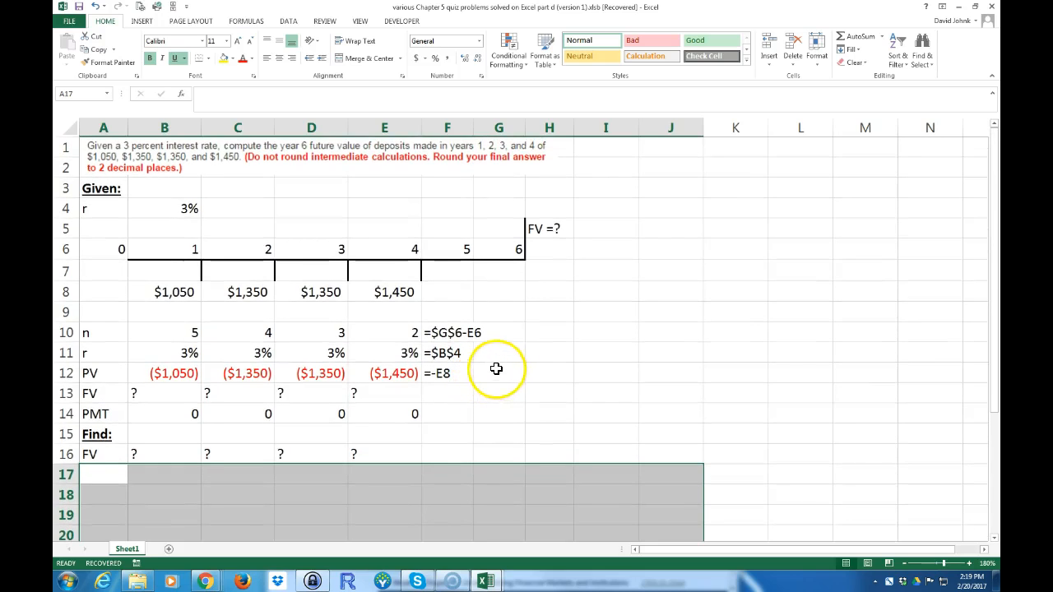
Clear the worked solution rows and add an FV row with ? and a sum note under Find
scroll(down, 3)
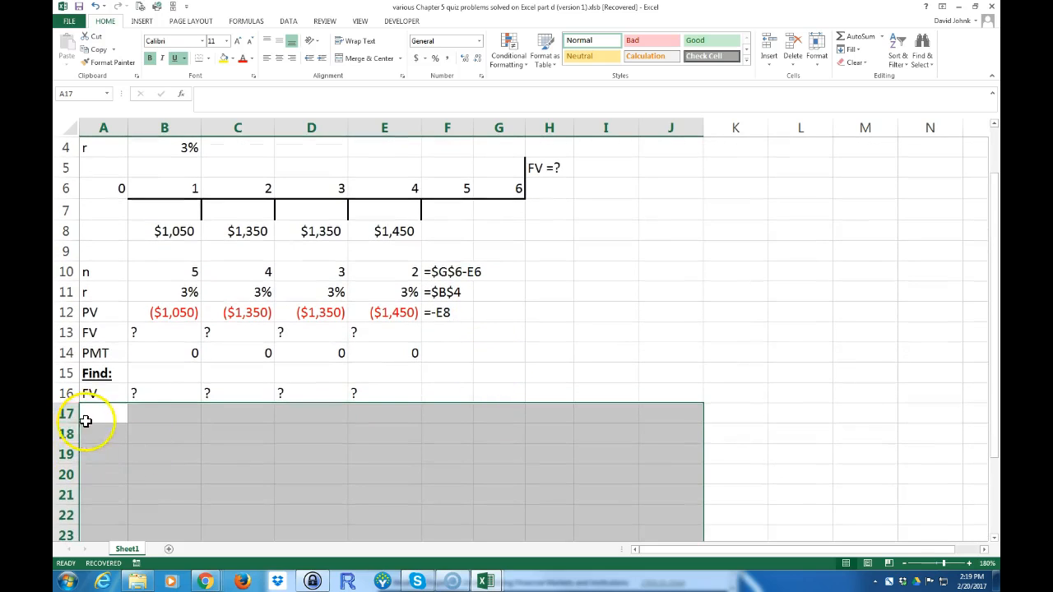
text(Fv)
click(164, 414)
text(?)
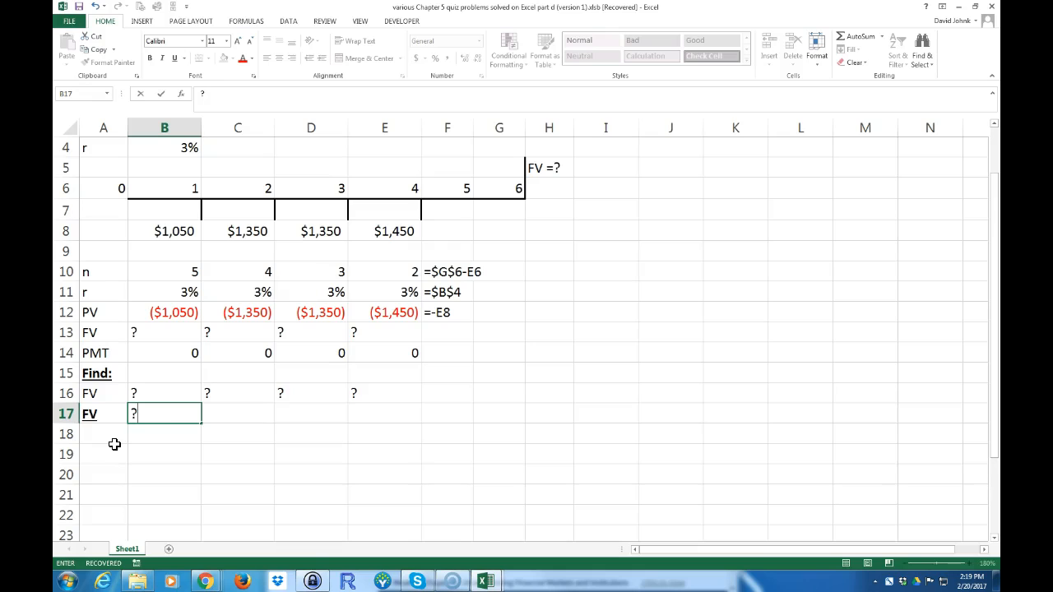
text(sum)
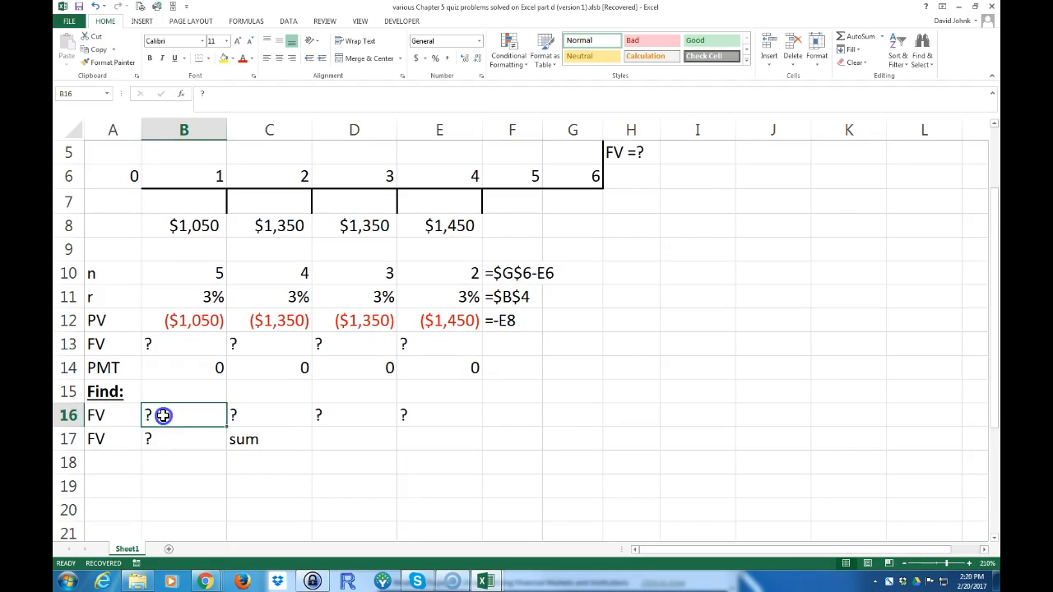
Build =FV(B11,B10,,B12) in B16 for the first deposit, giving $1,217.24
text(=FV)
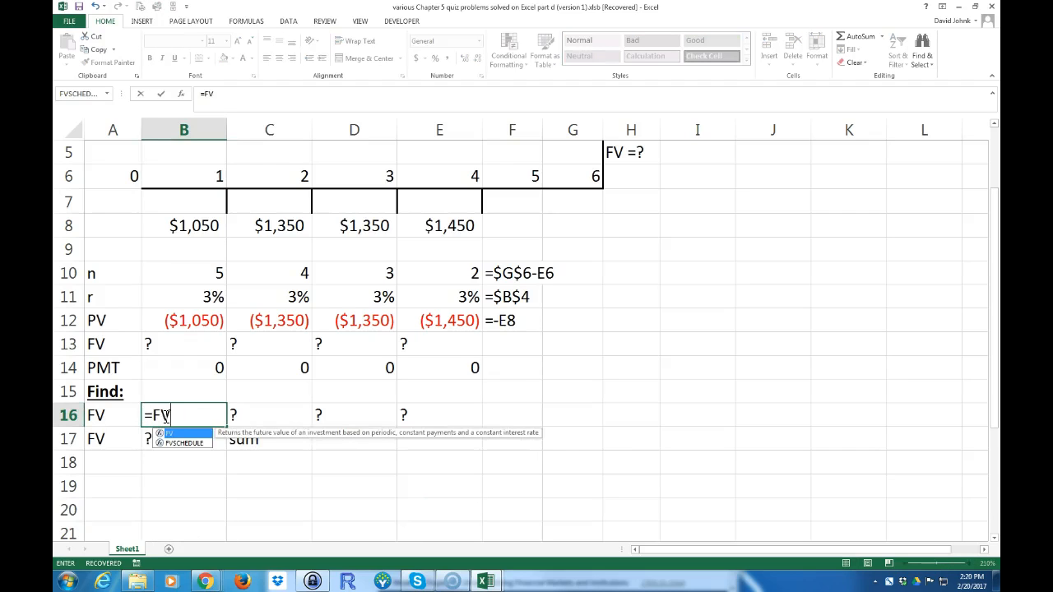
text(()
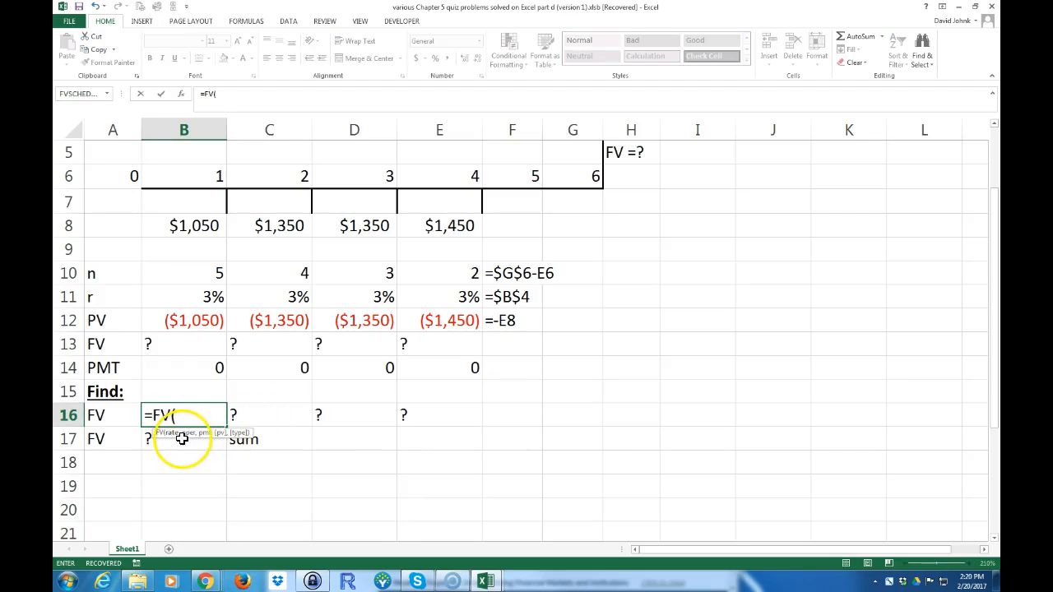
click(183, 296)
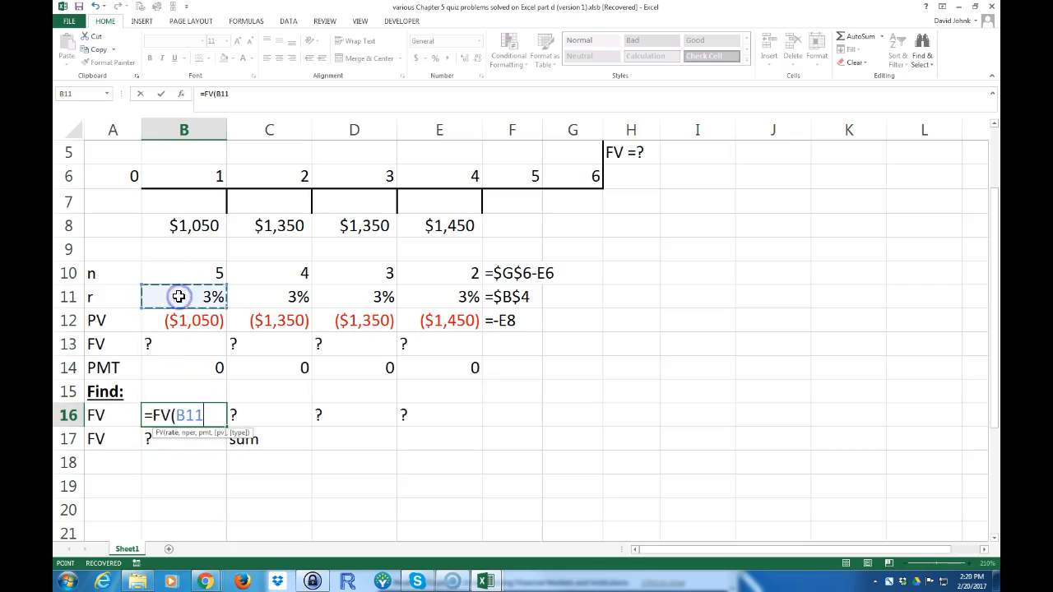
text(,)
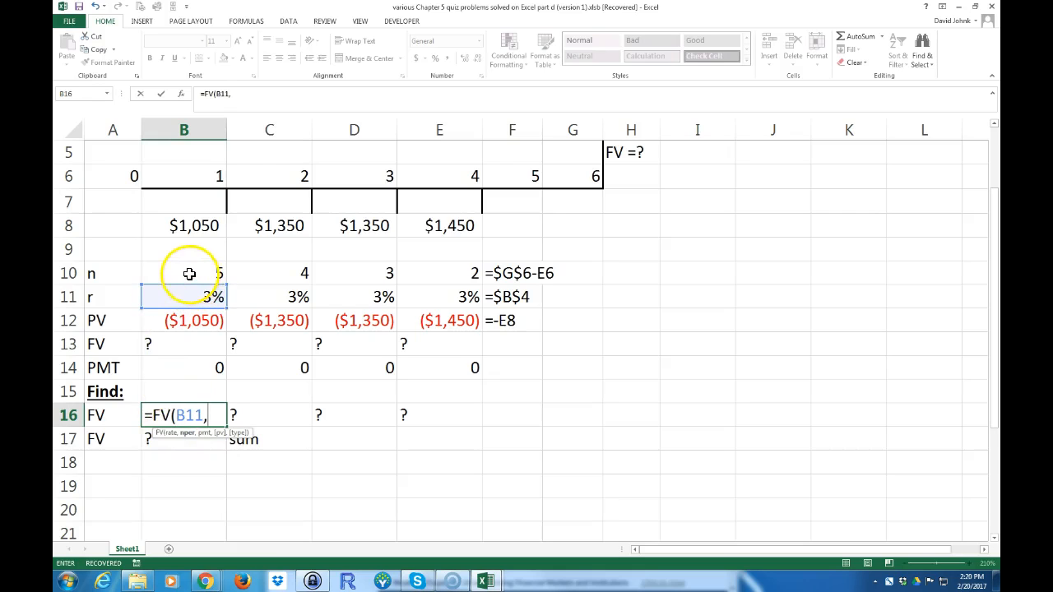
click(184, 273)
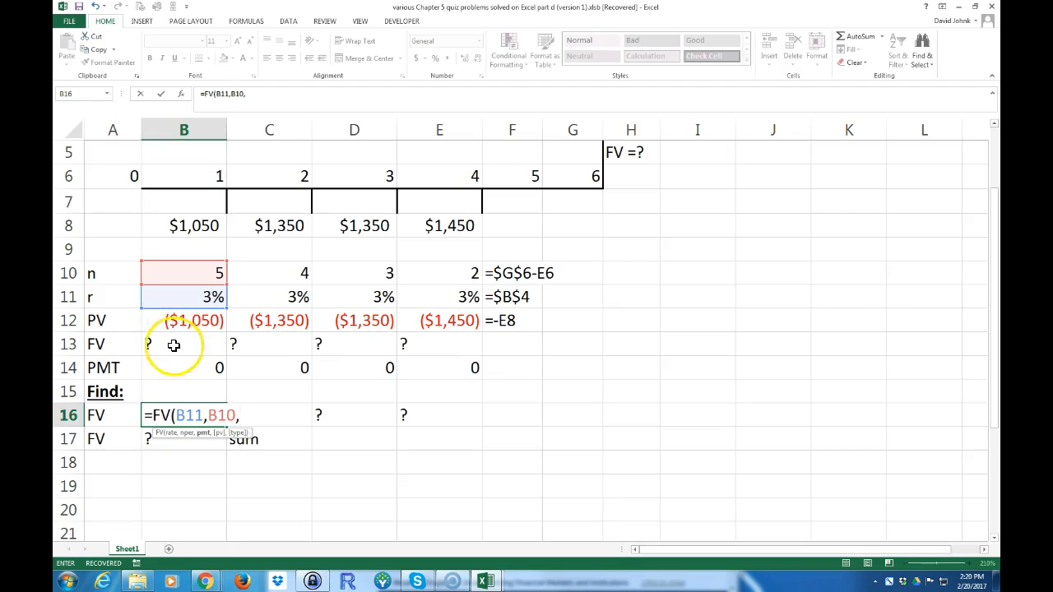
click(182, 368)
text(,)
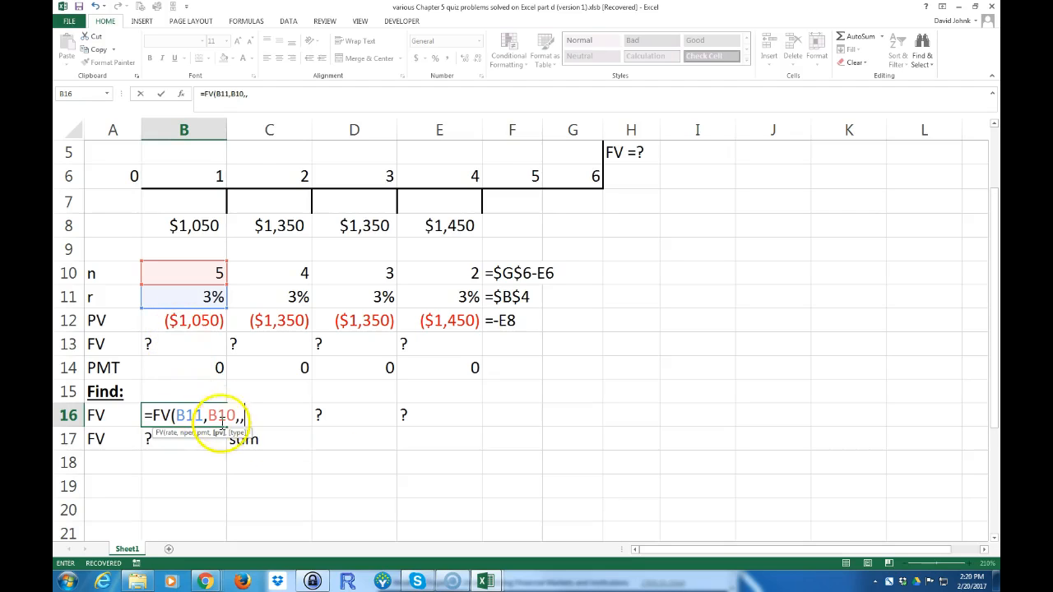
click(184, 319)
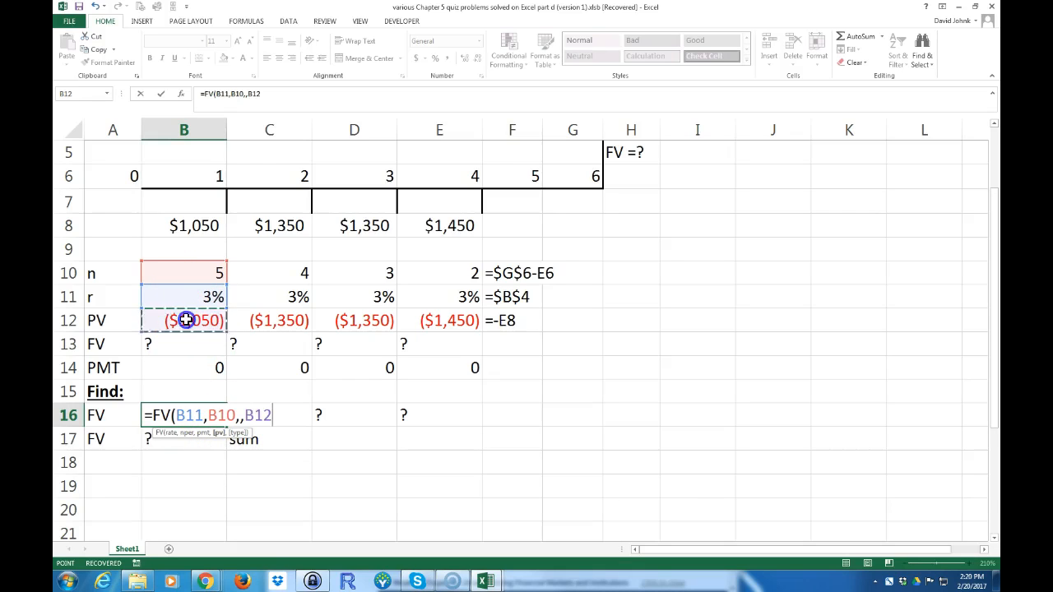
mouse_move(234, 500)
text())
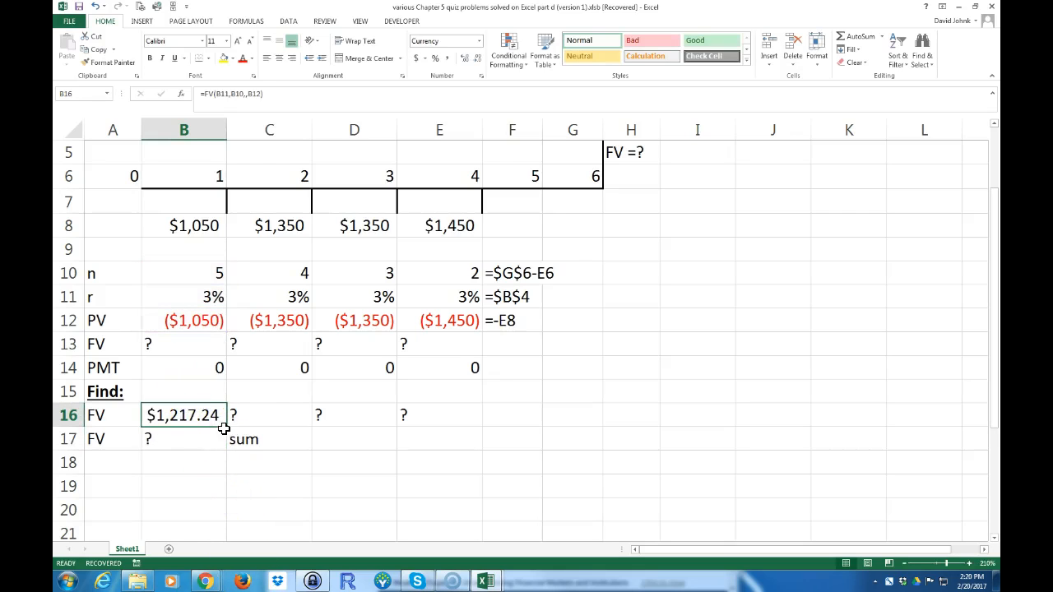
Fill the FV formula across to E16 and total the four results with =SUM(B16:E16) = $5,750.16 in B17
drag(224, 427, 477, 415)
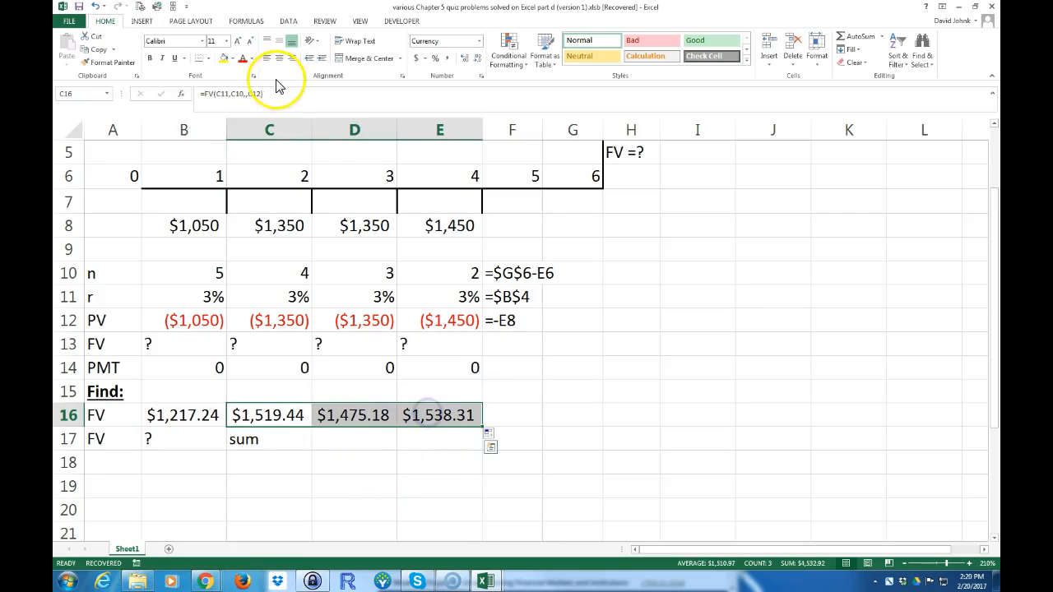
drag(270, 128, 438, 128)
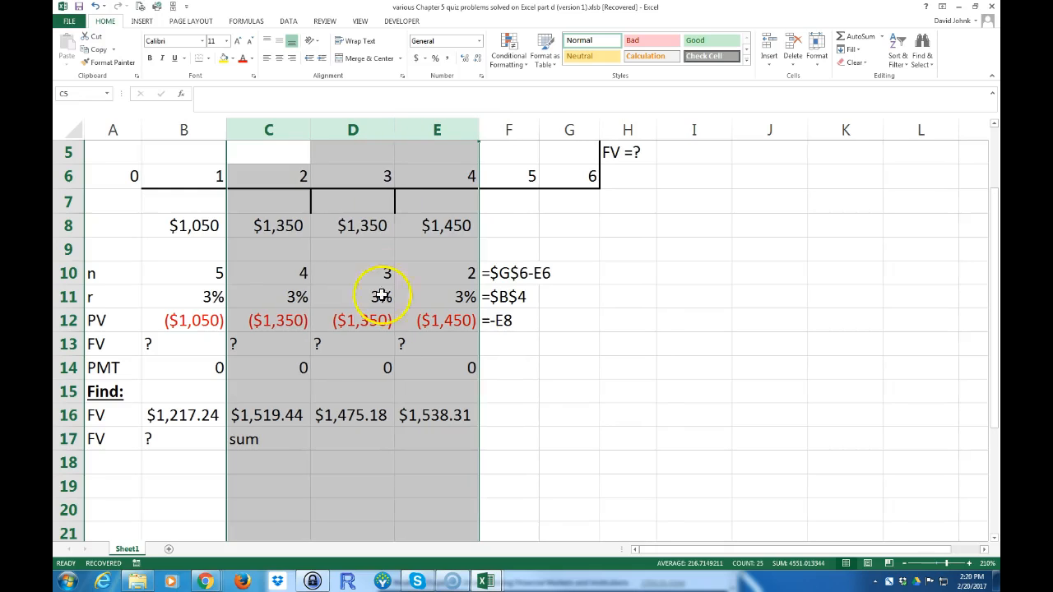
click(184, 438)
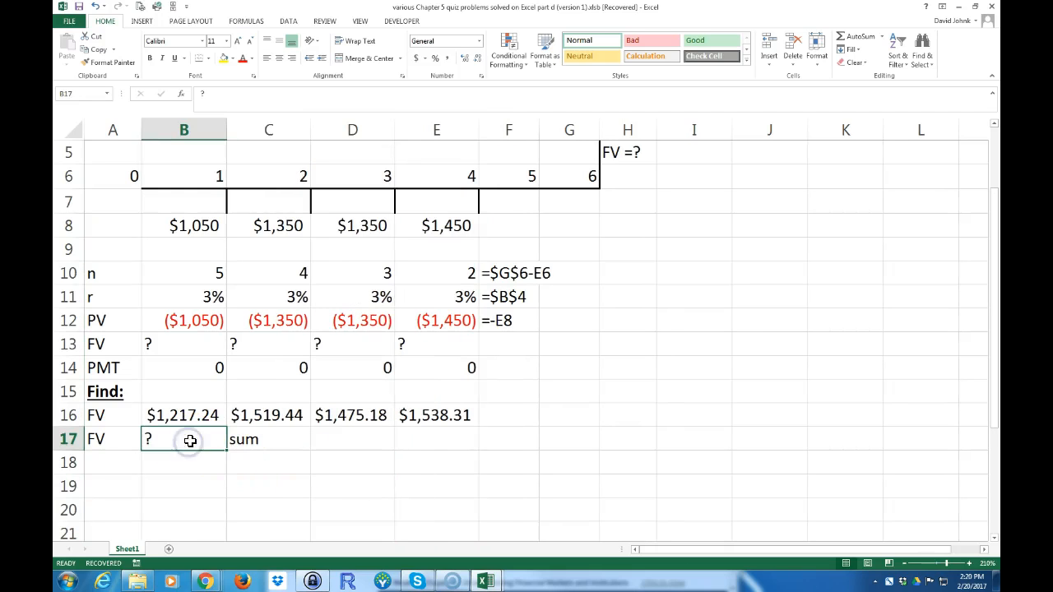
text(=sum)
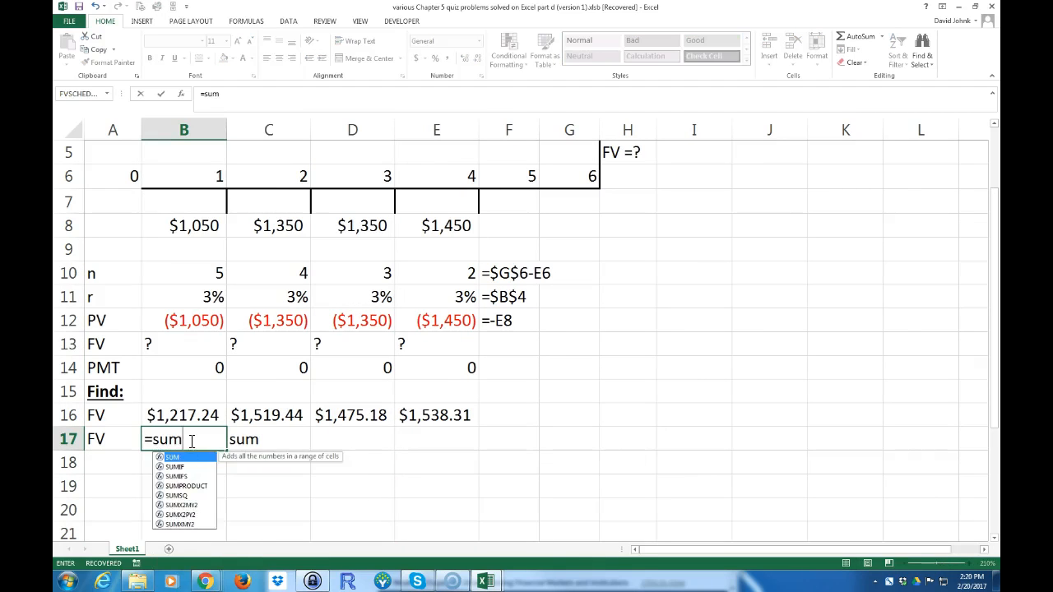
click(182, 414)
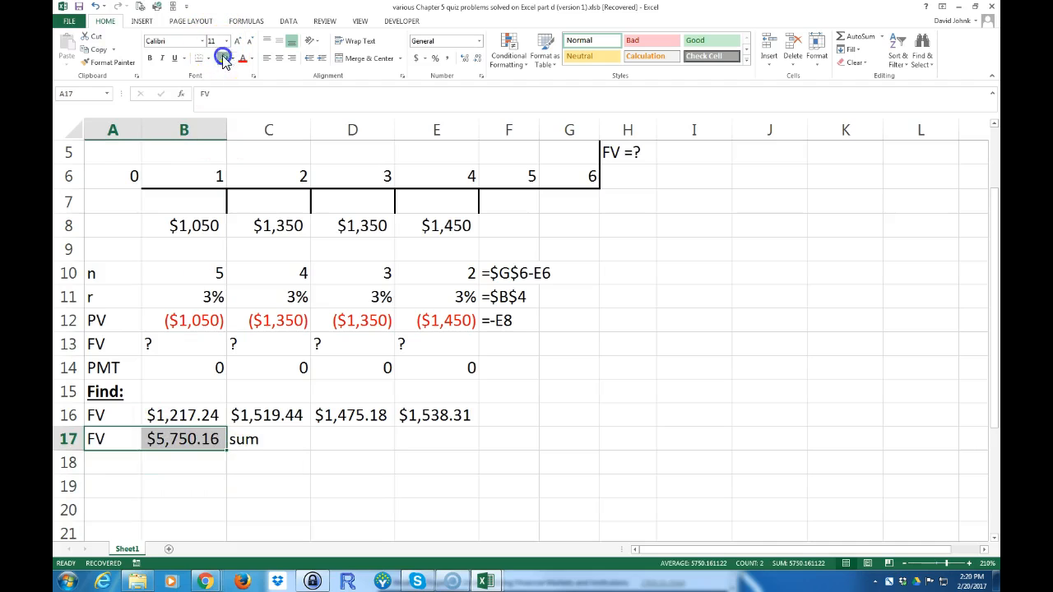
Highlight the total row yellow and show the FORMULATEXT displays beside the results
click(268, 437)
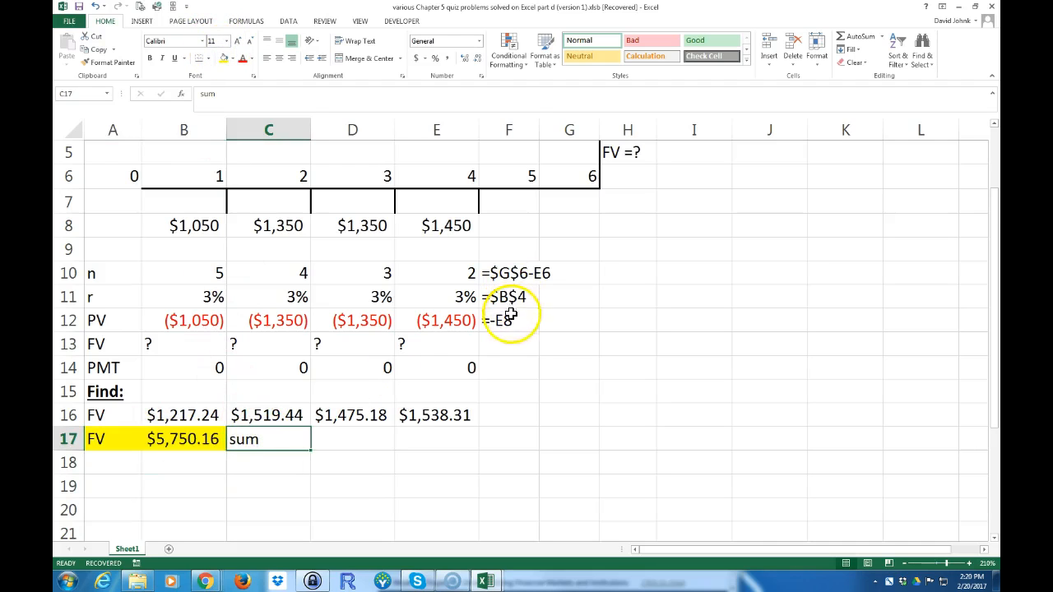
click(508, 320)
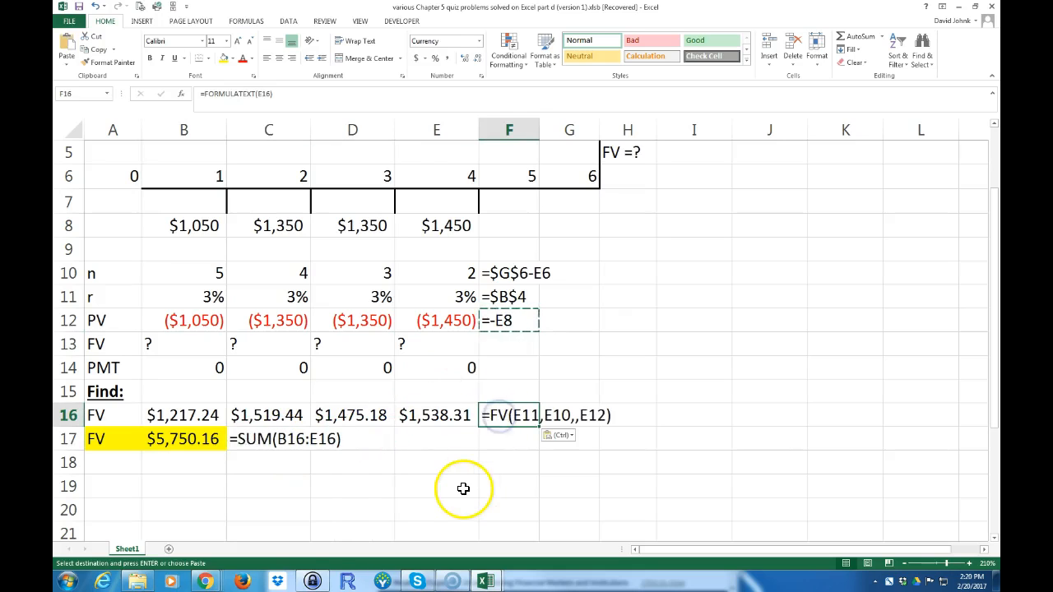
click(268, 510)
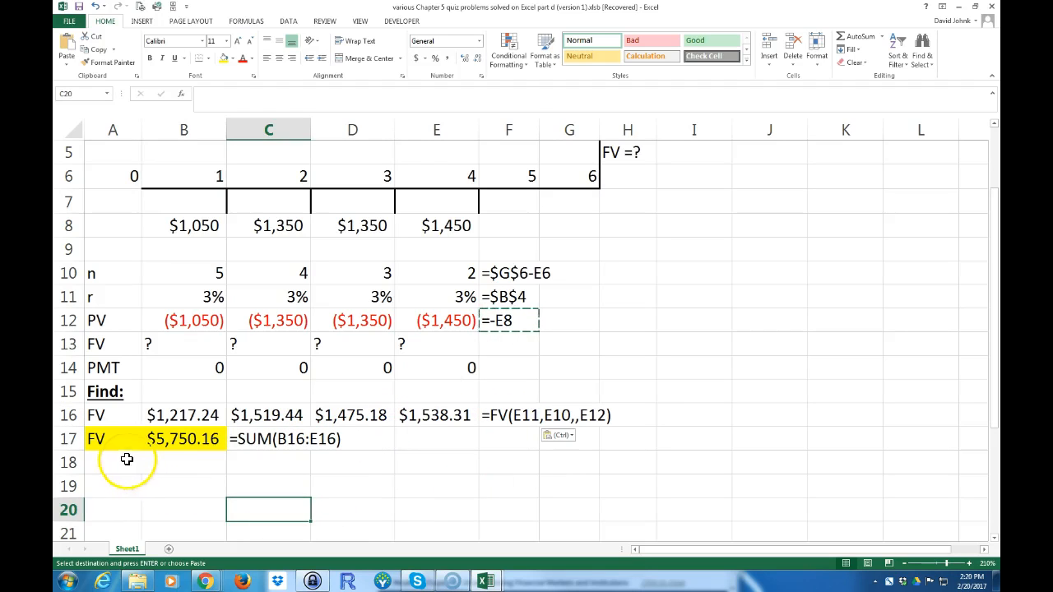
Add an 'Alternate solution:' heading in A18
text(S)
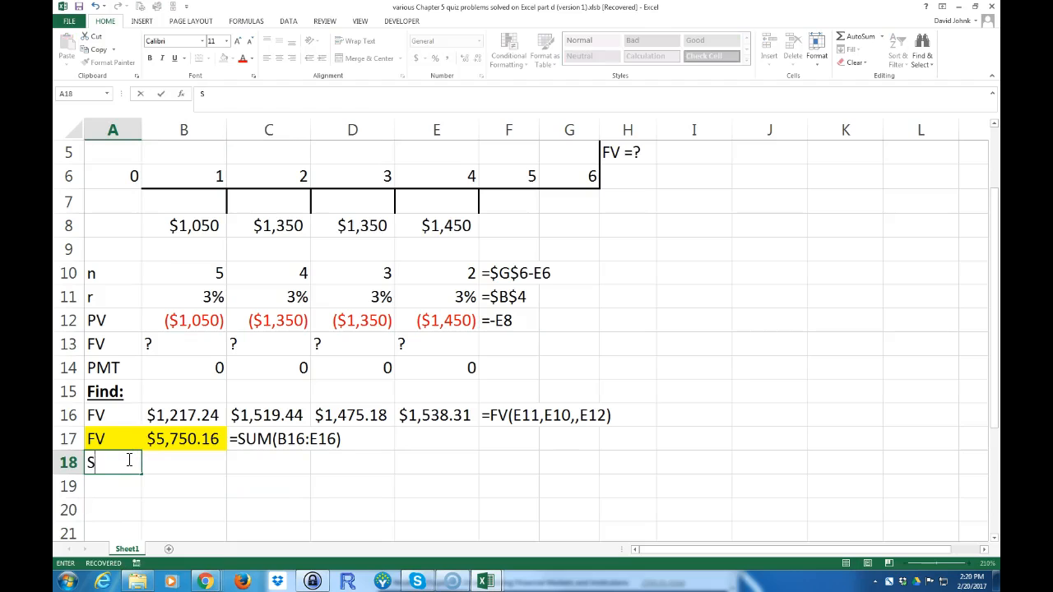
text(lte)
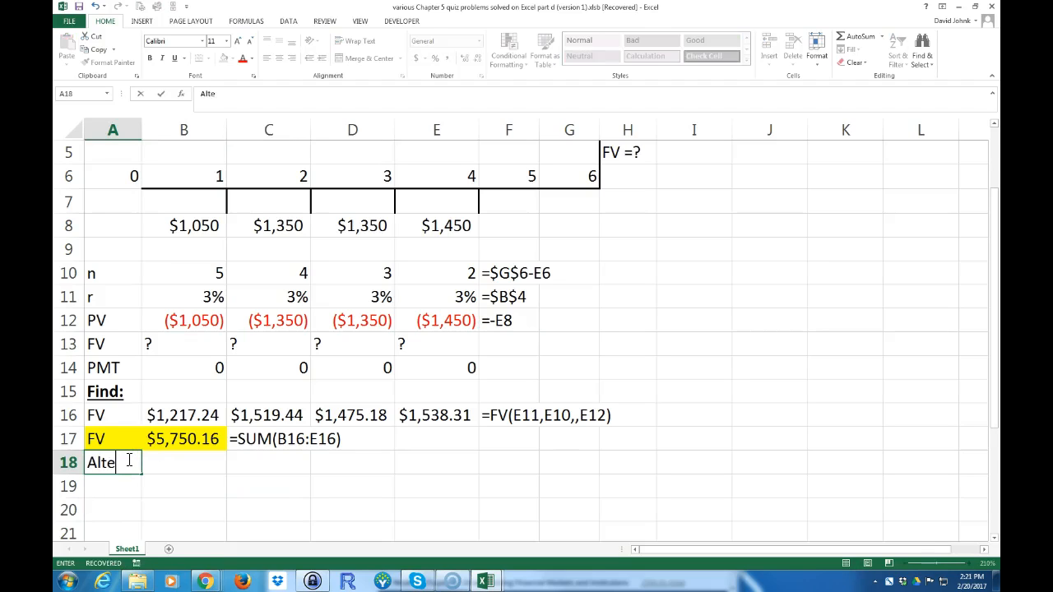
text(rnate)
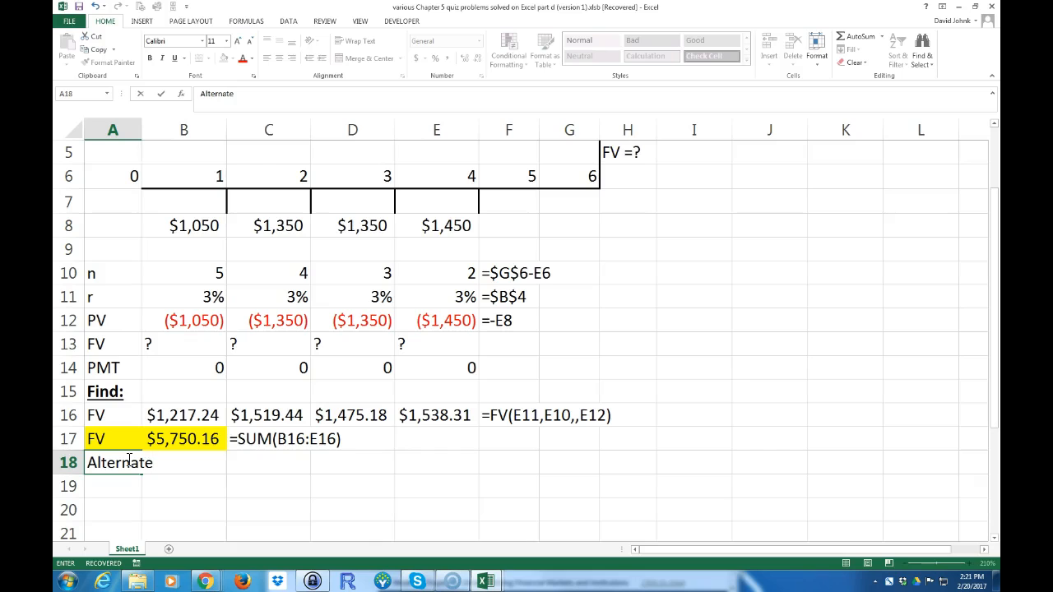
text(solutio)
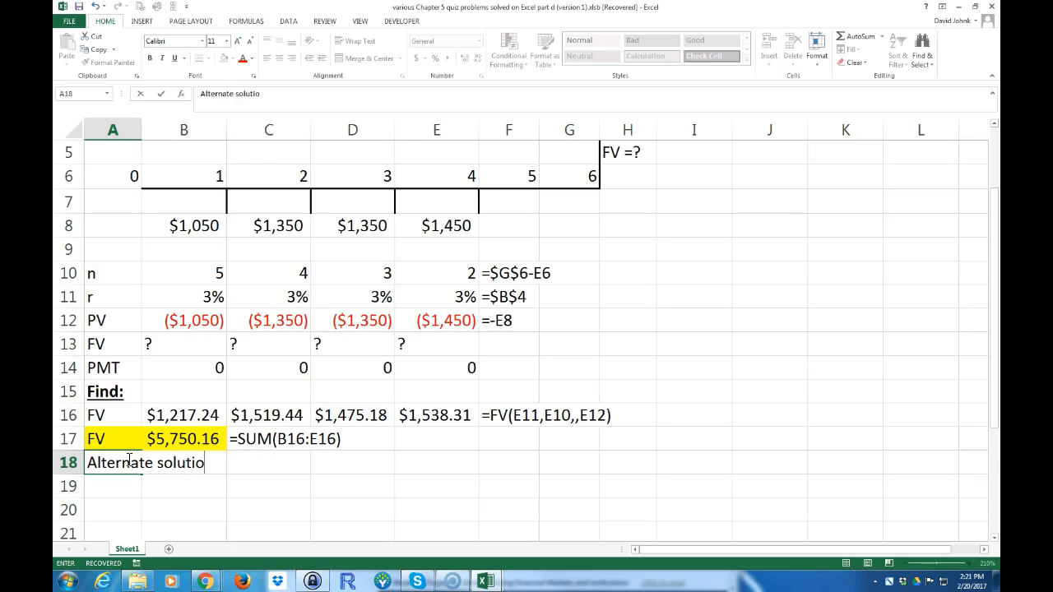
key(enter)
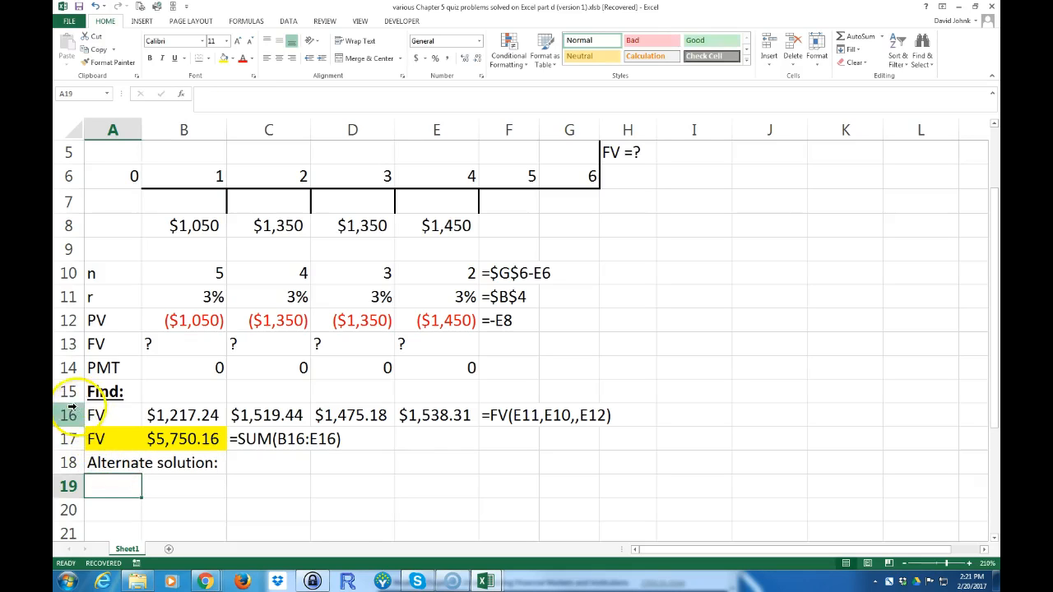
Insert rows above for a new Find: block with FV labels and '?' placeholders
right_click(185, 403)
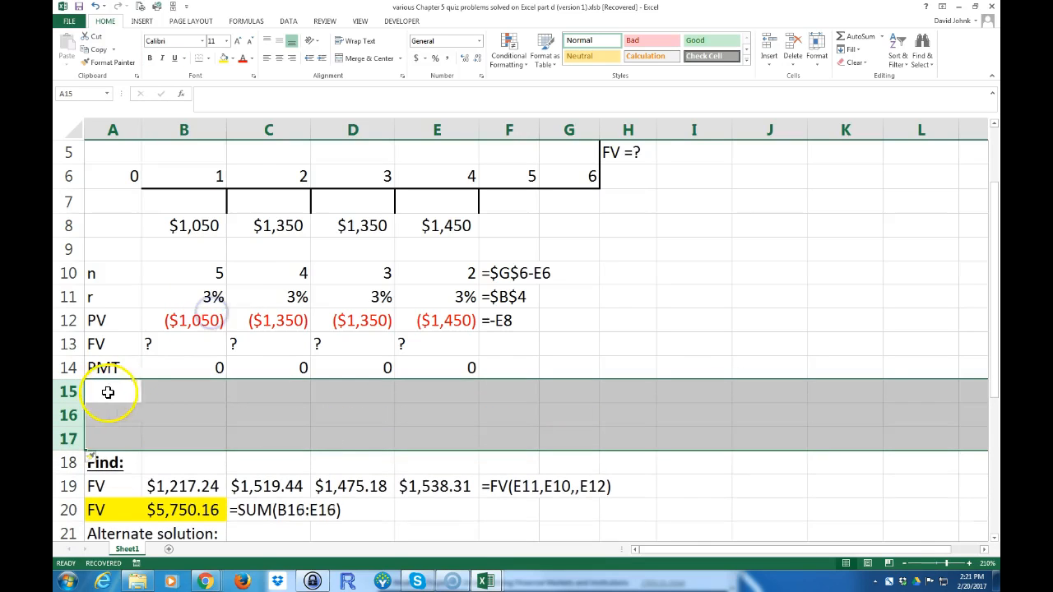
text(Find:)
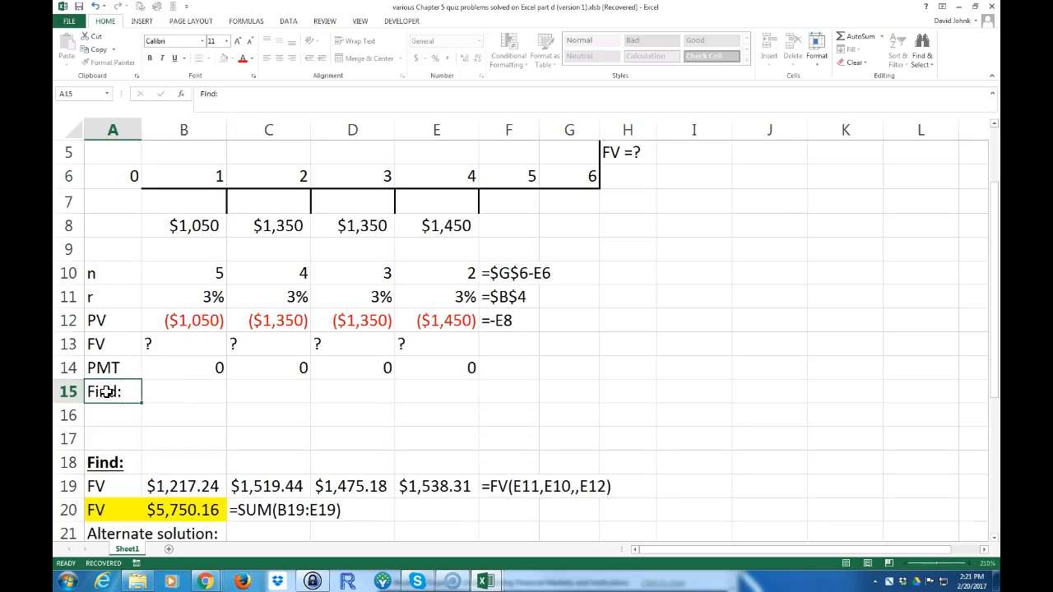
text(FV)
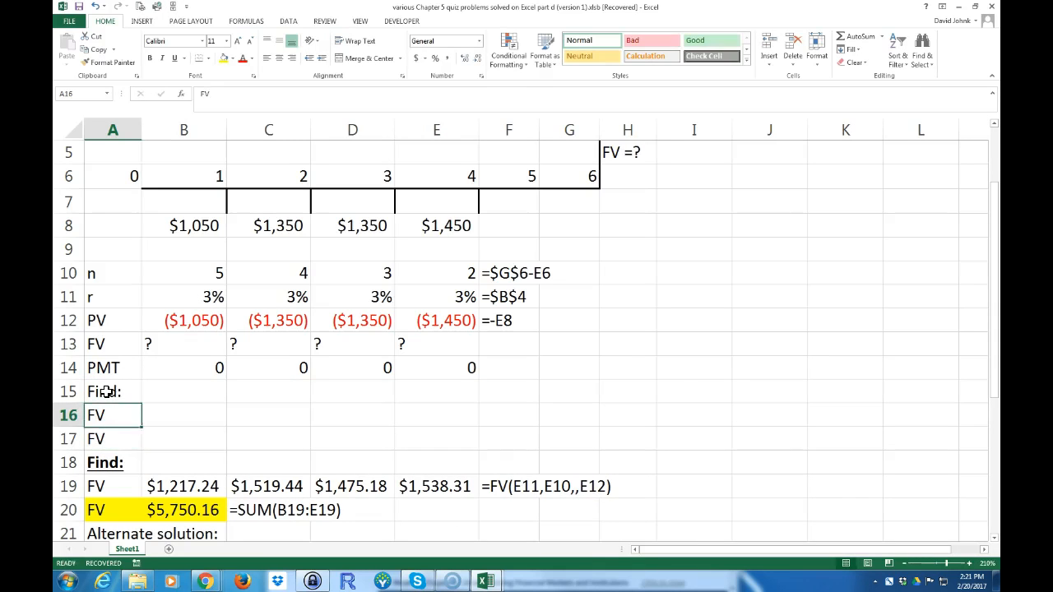
click(353, 414)
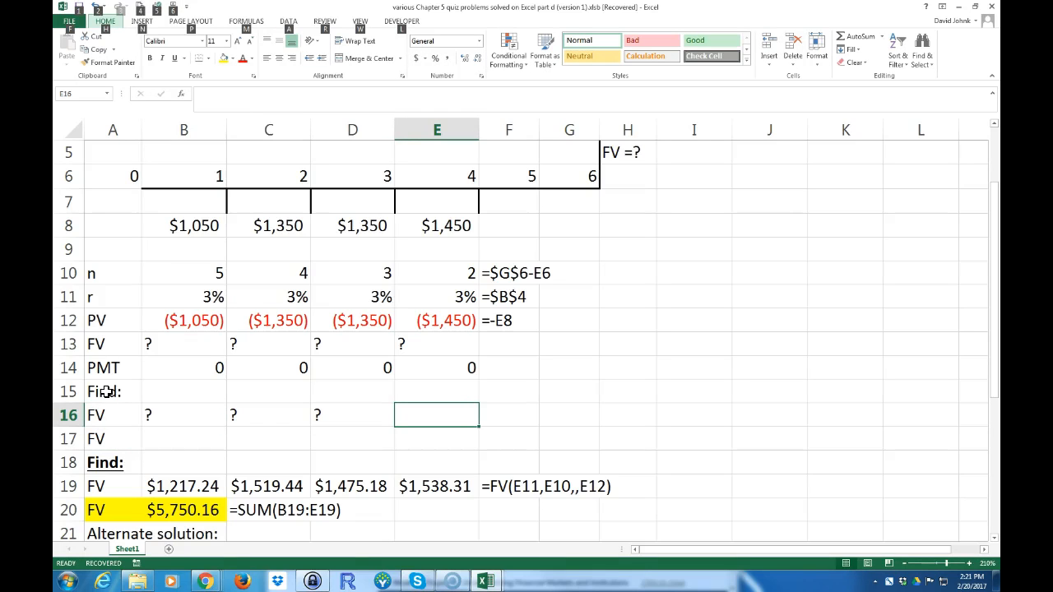
text(?)
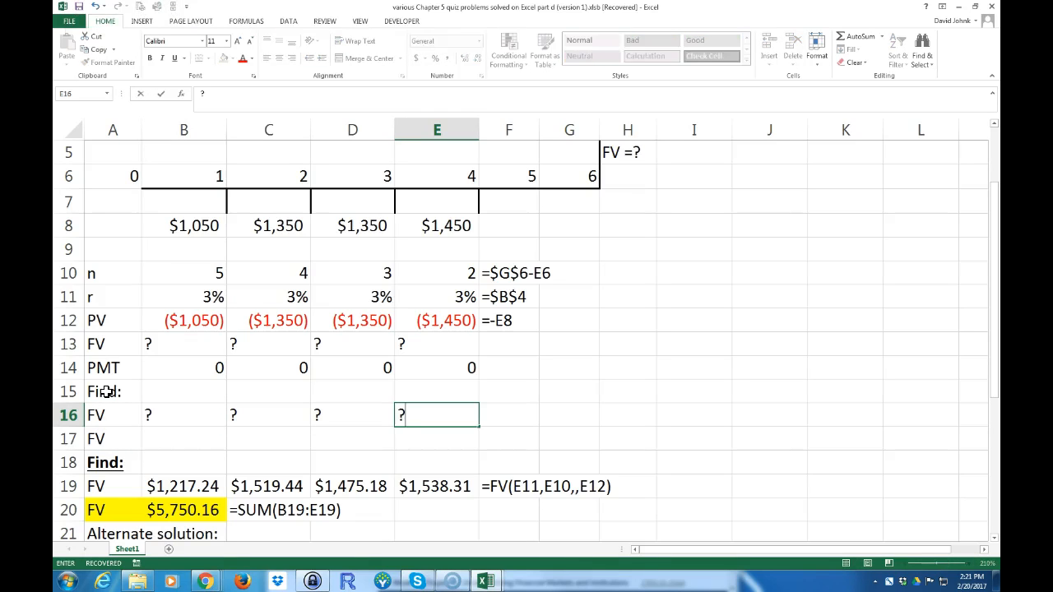
click(185, 438)
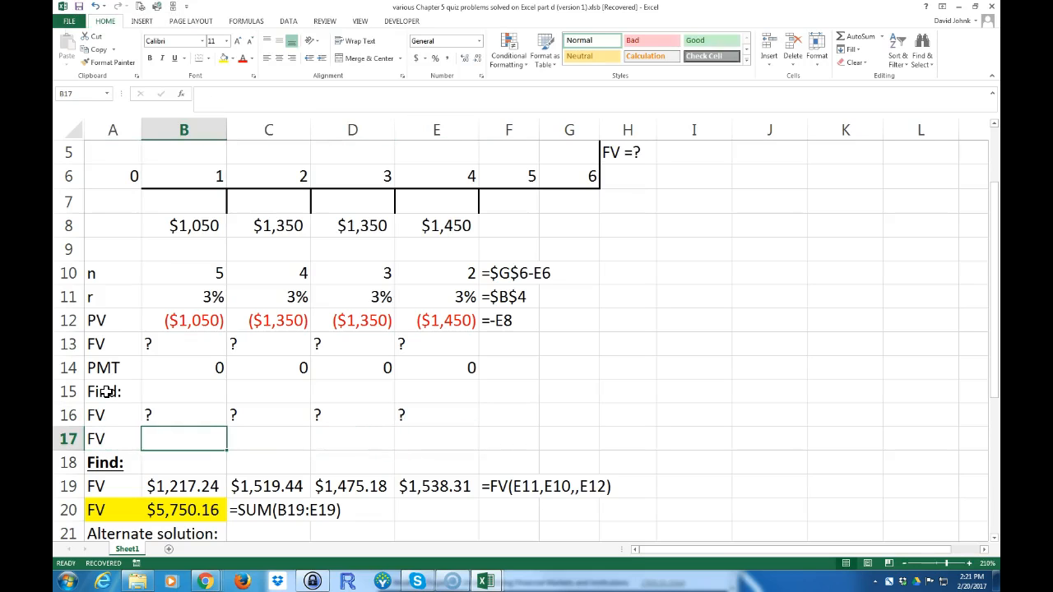
Rename the old Find: heading above the worked results to 'Solution:'
click(106, 462)
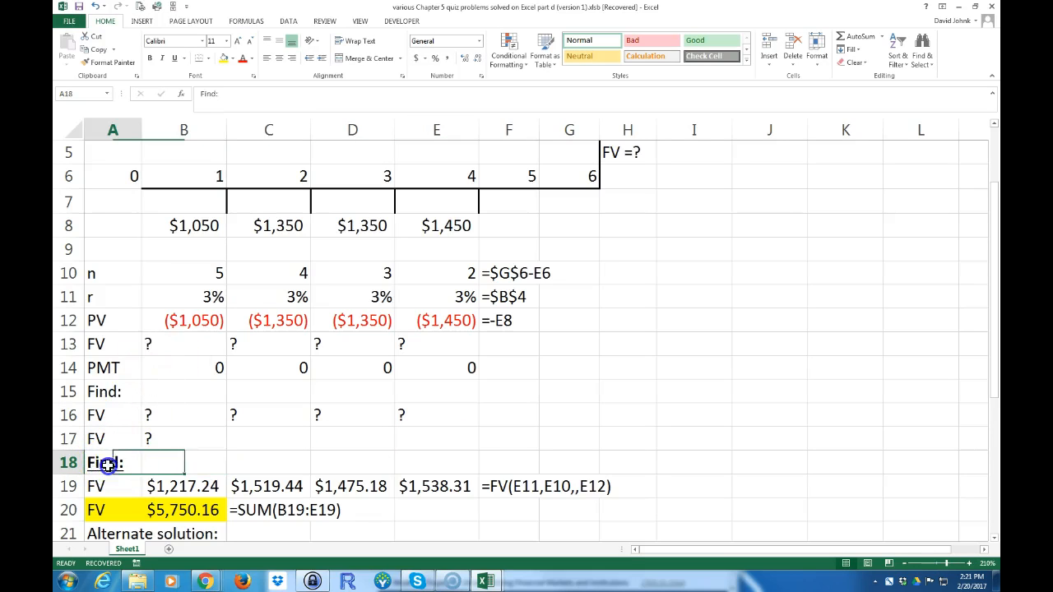
text(Soltuio)
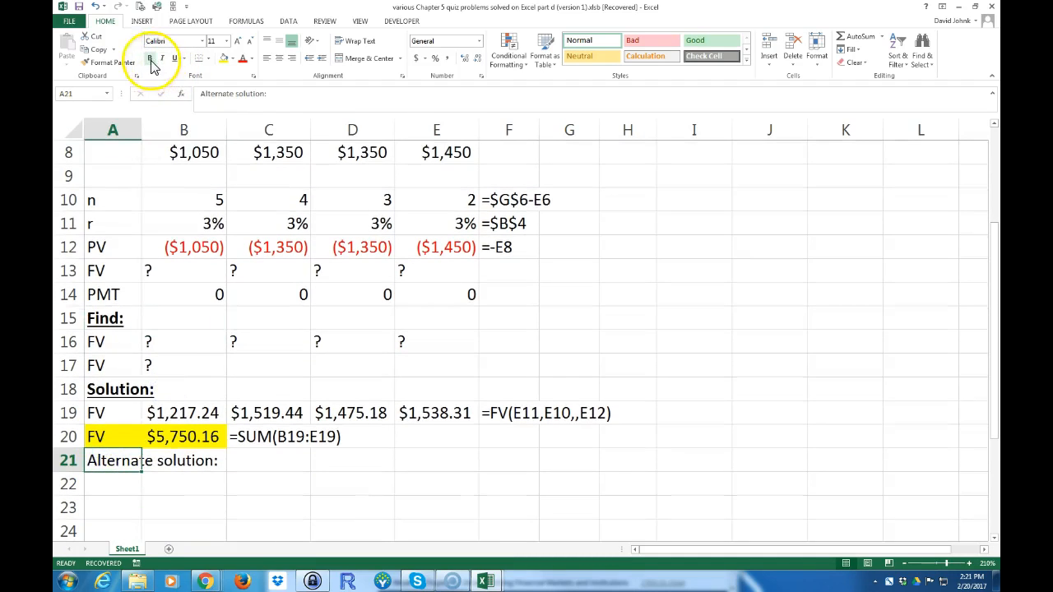
Add Year and CF headings with years 1–4 listed down the Year column
click(115, 484)
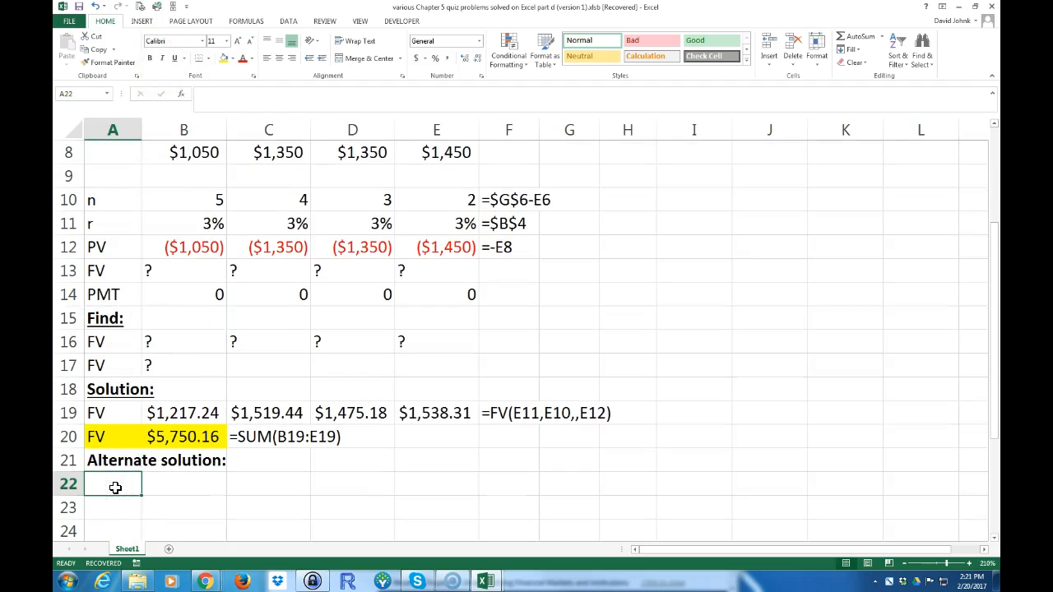
text(Year)
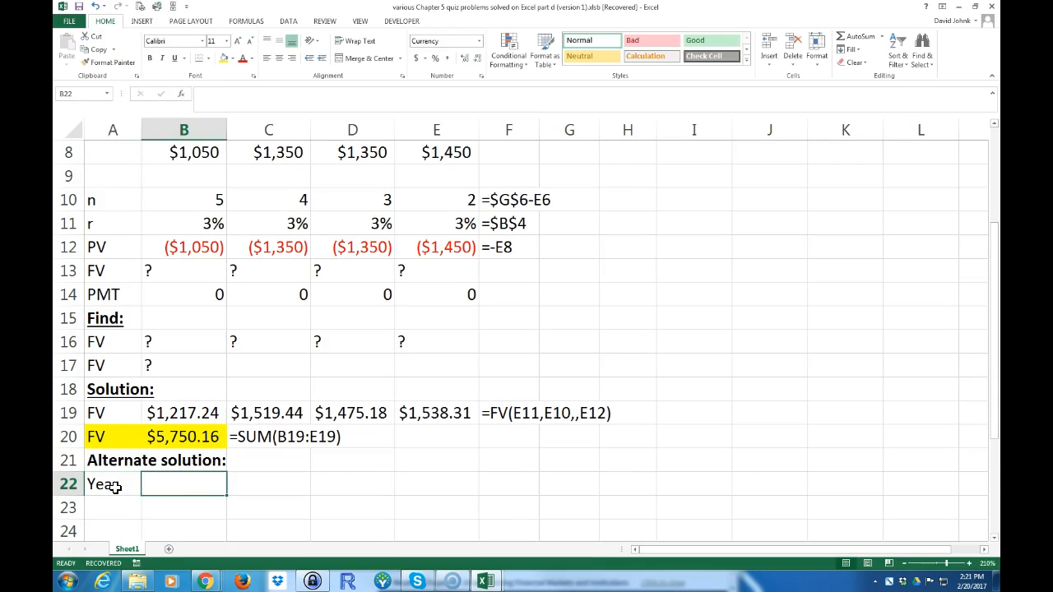
text(CF)
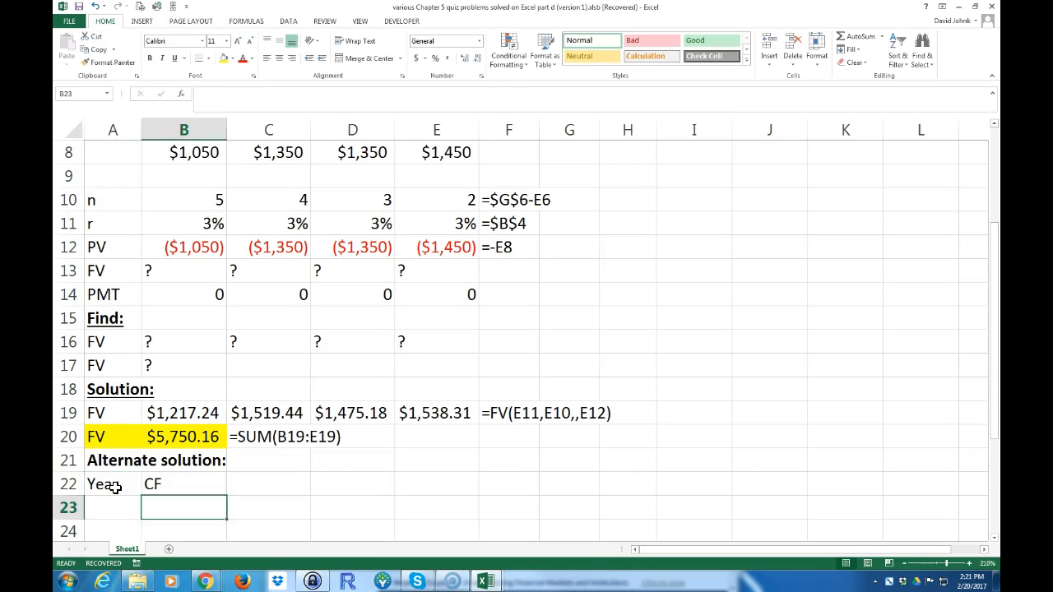
text(2)
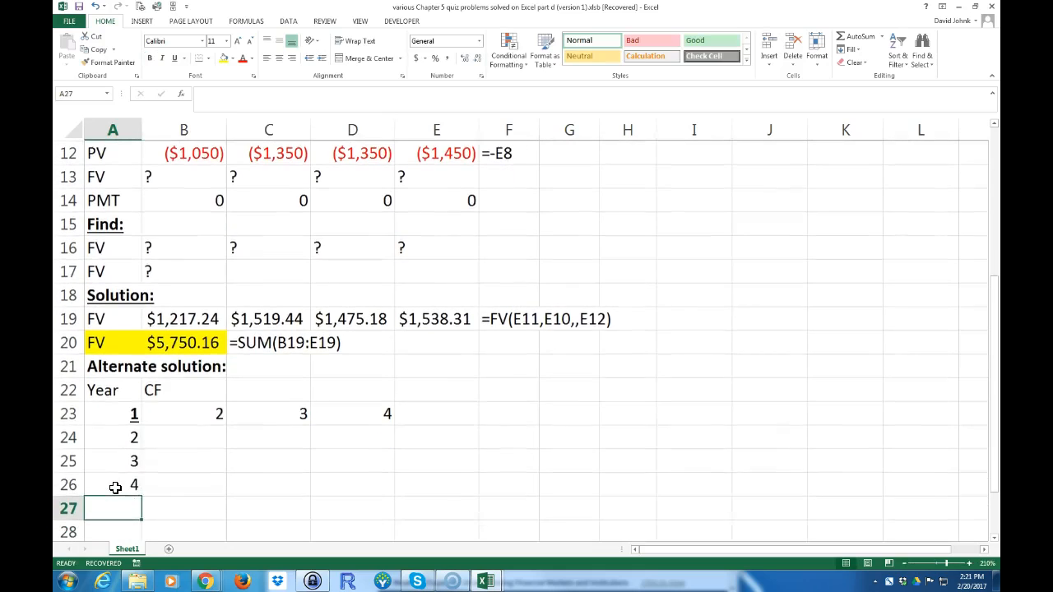
click(112, 412)
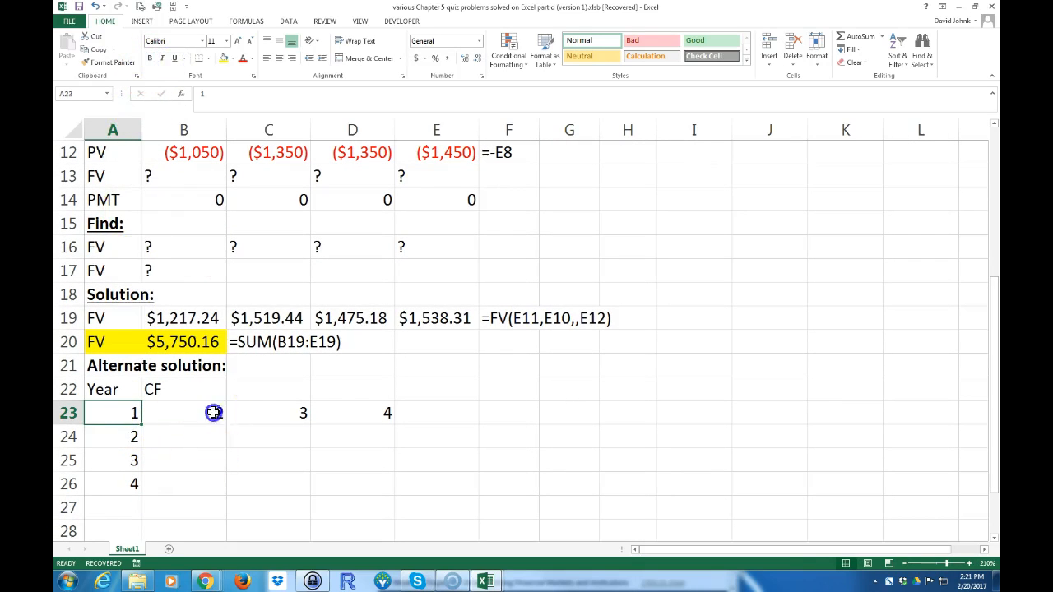
scroll(up, 3)
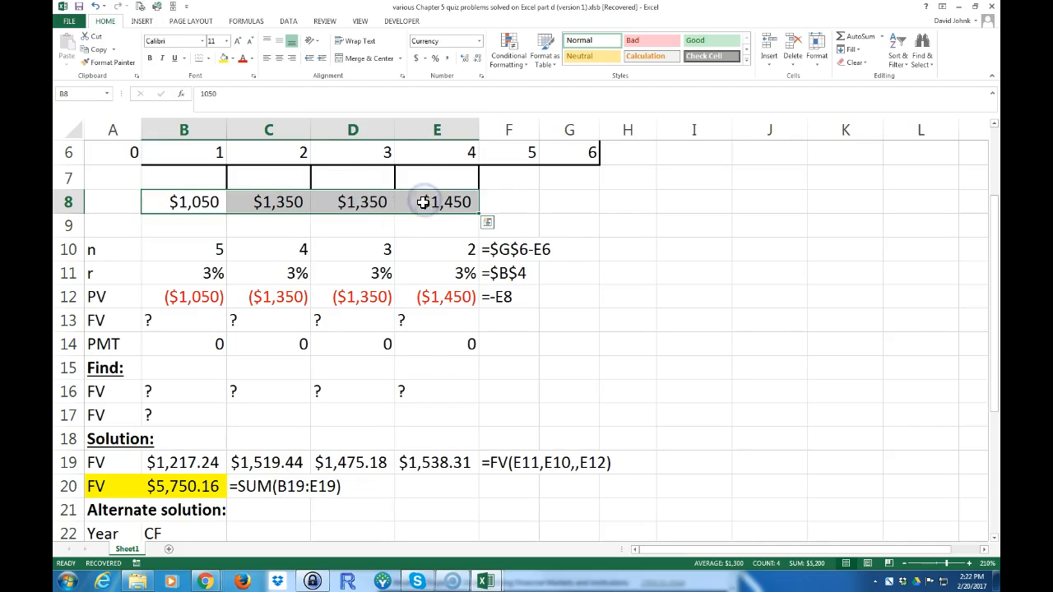
Paste the deposits $1,050, $1,350, $1,350, $1,450 transposed down the CF column
scroll(down, 3)
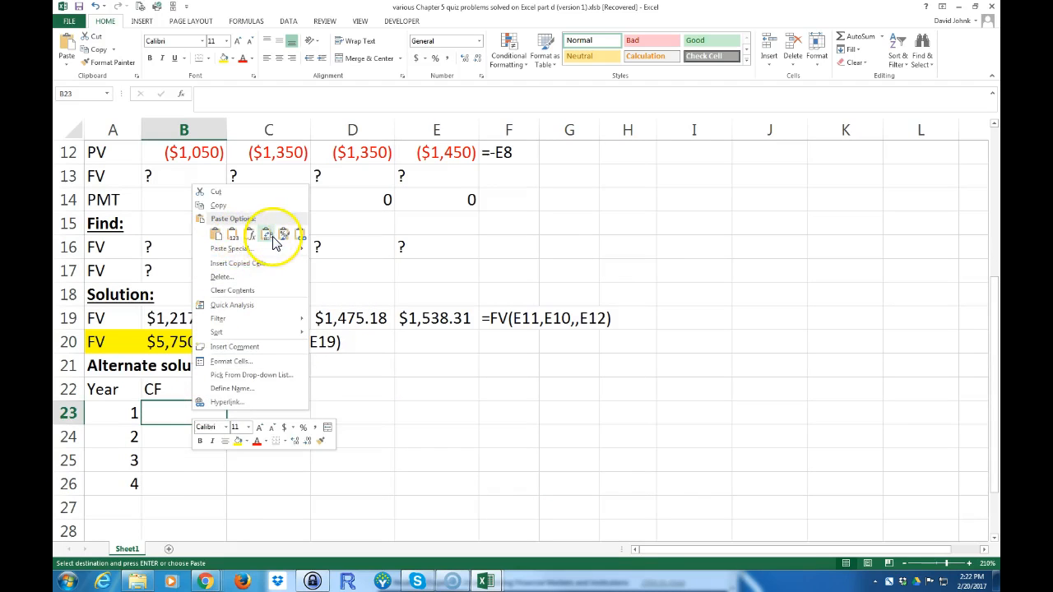
click(268, 234)
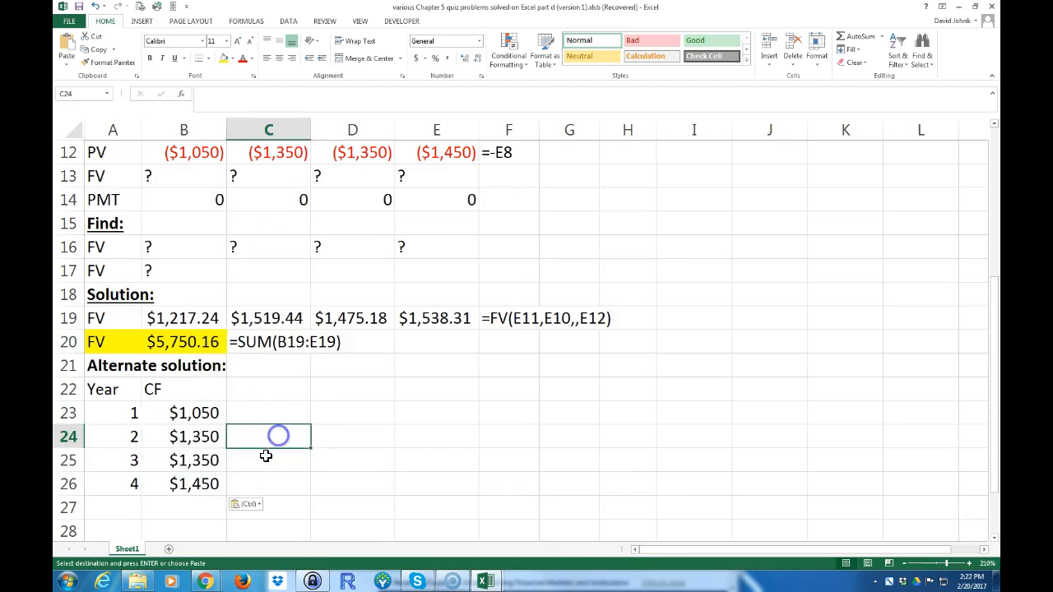
scroll(down, 3)
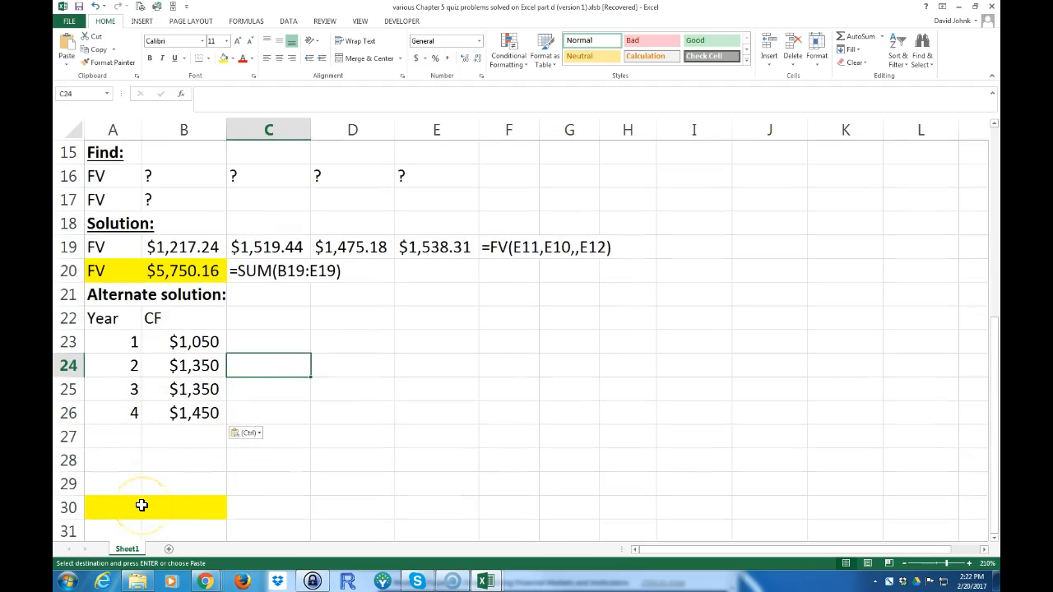
mouse_move(112, 461)
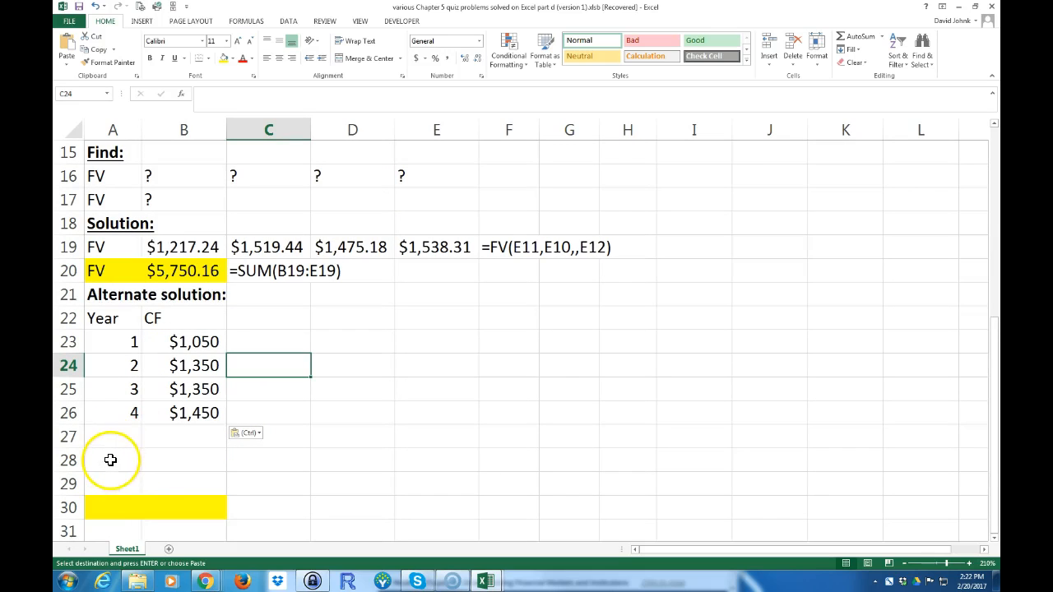
click(112, 437)
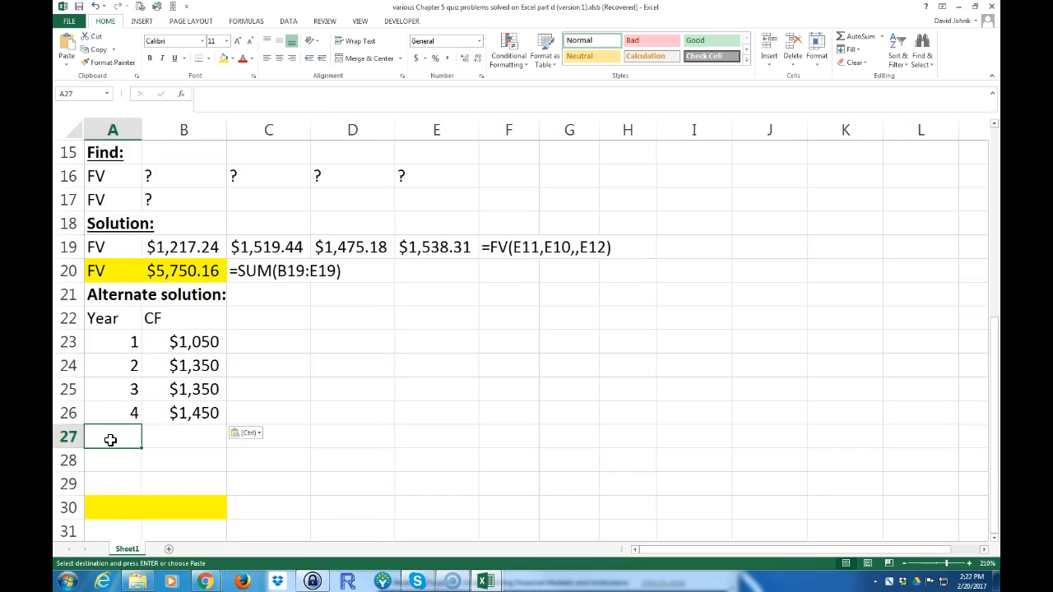
Add an NPV row with =NPV(B11,B23:B26), giving $4,816 at the 3% rate
text(NPV)
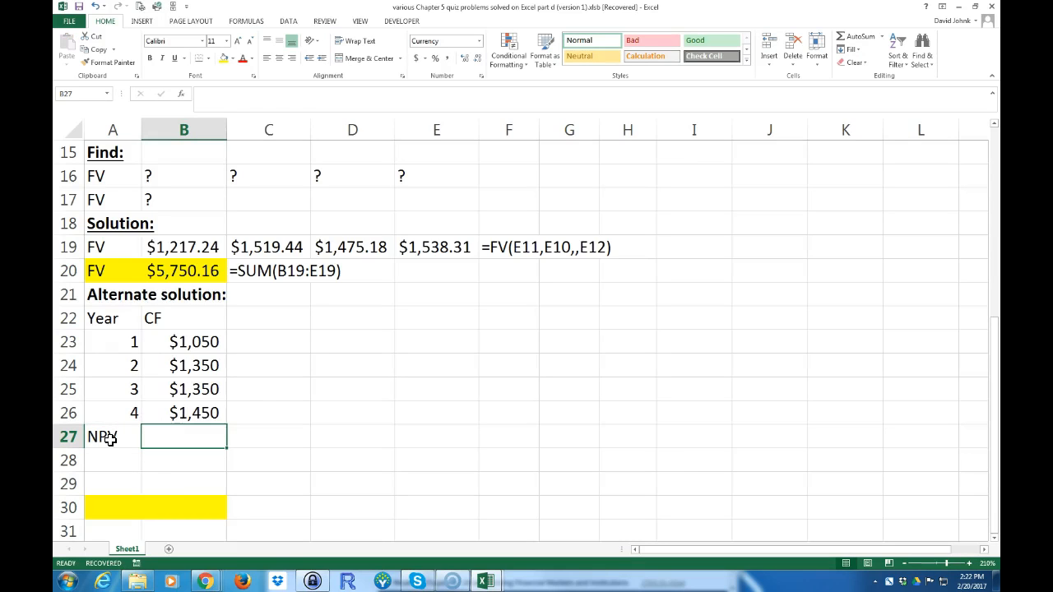
text(=N)
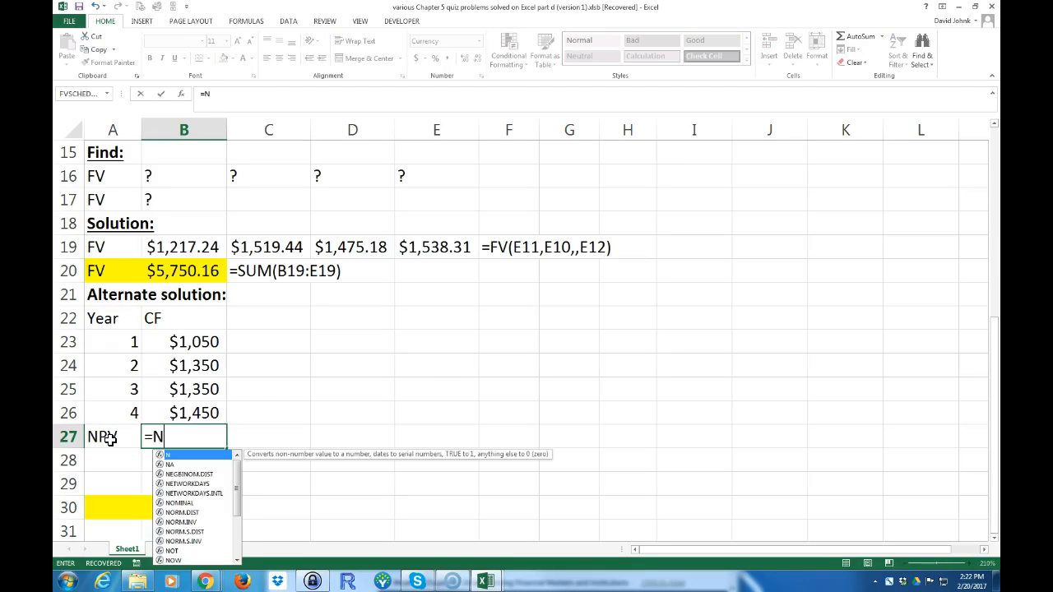
text(PV(B11,B23:B26)
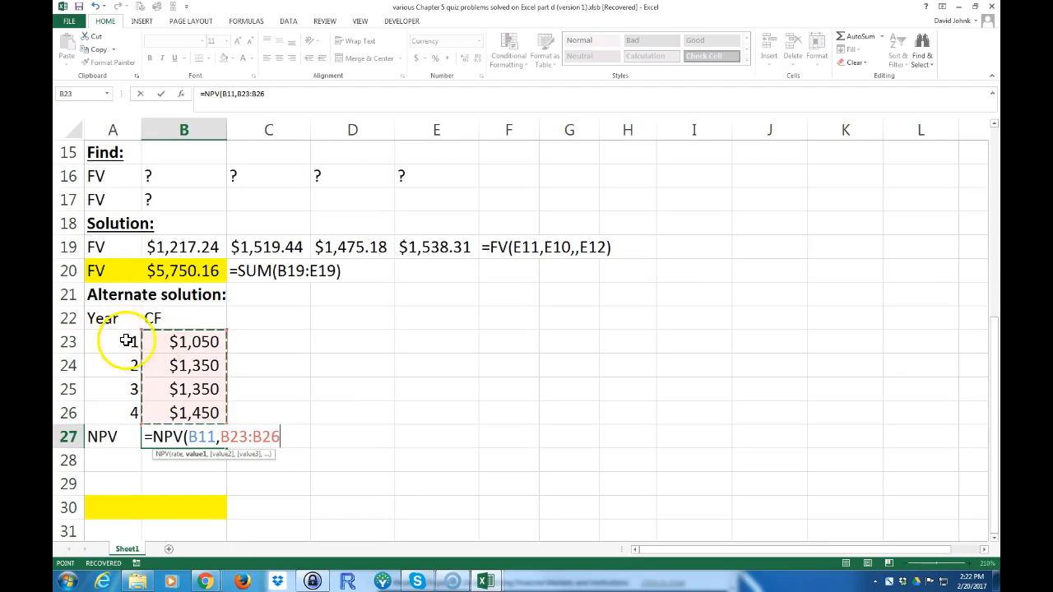
mouse_move(296, 504)
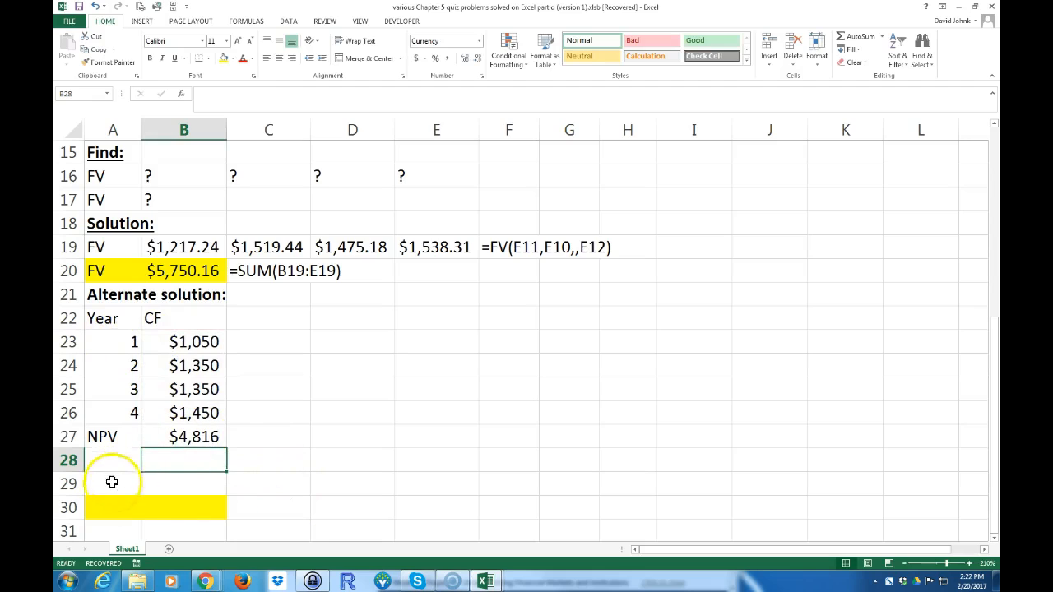
click(112, 507)
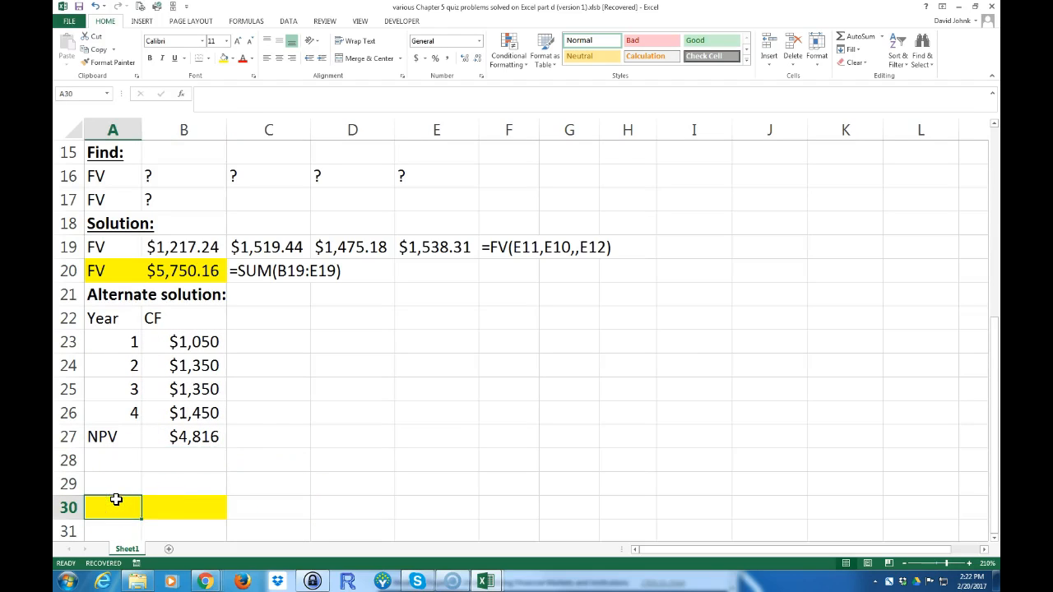
Add an FV row with =FV(B11,G6,,-B27) growing the $4,816 NPV to $5,750.16 at year 6
text(Fv)
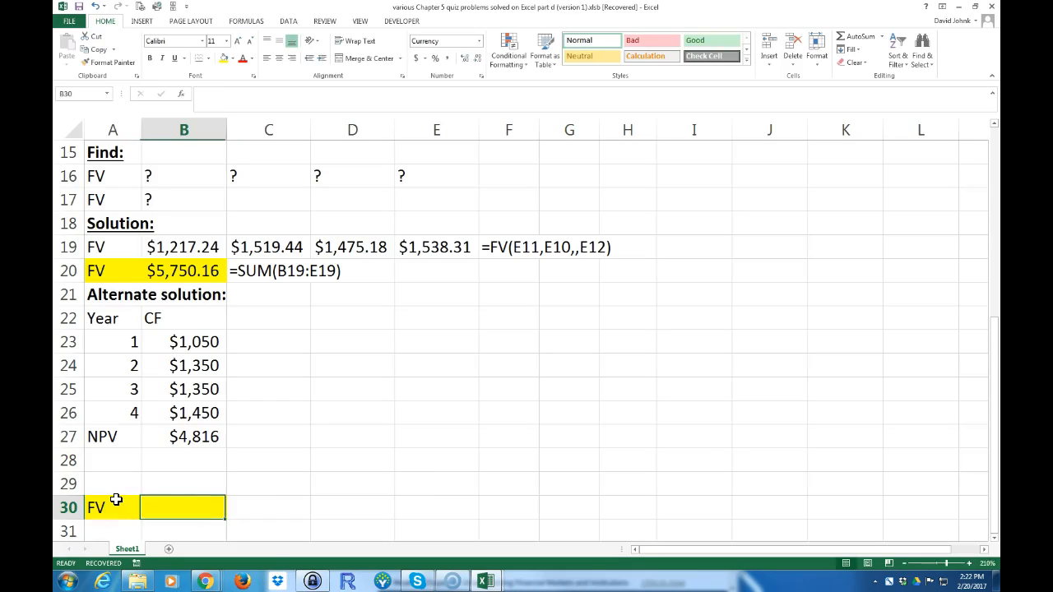
text(=FV()
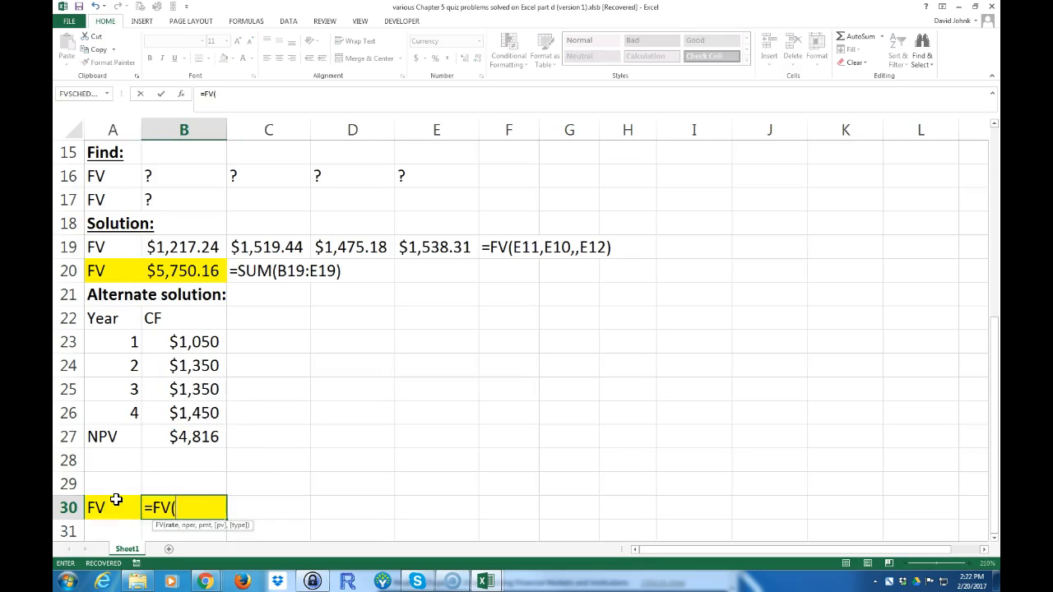
click(177, 200)
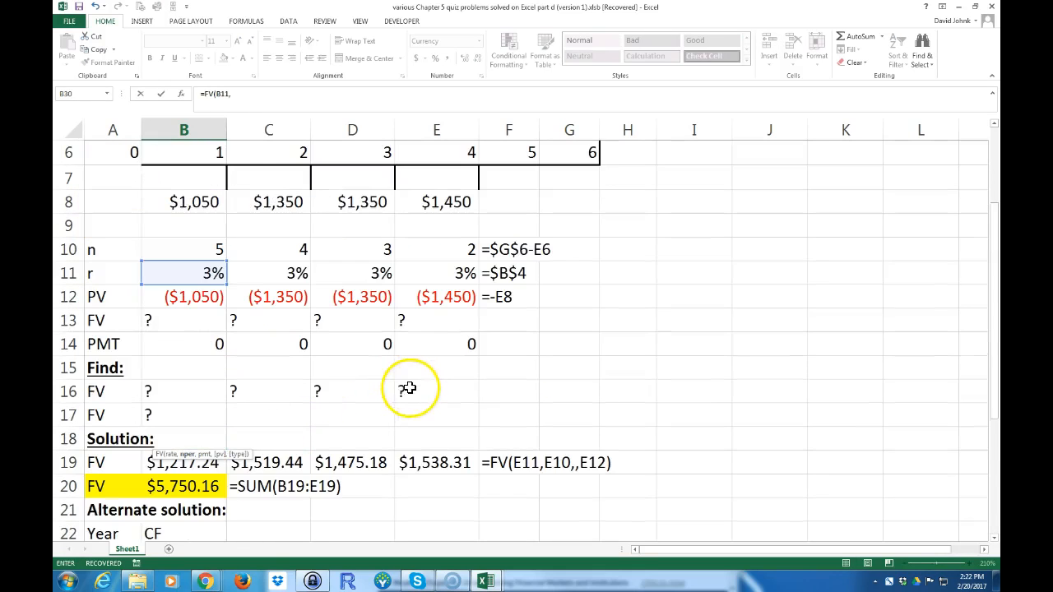
click(569, 151)
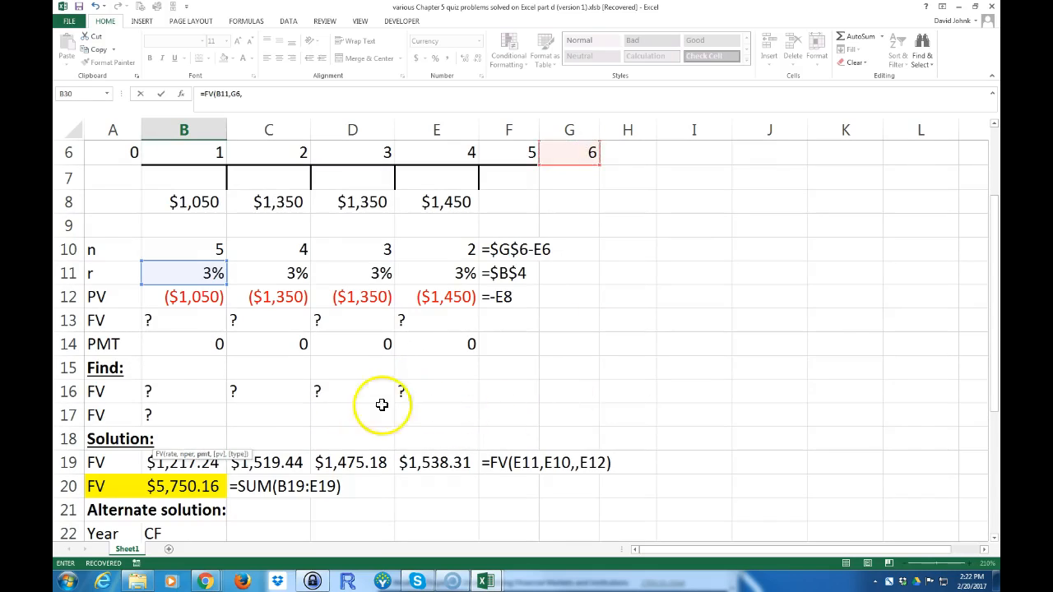
scroll(down, 3)
text(,)
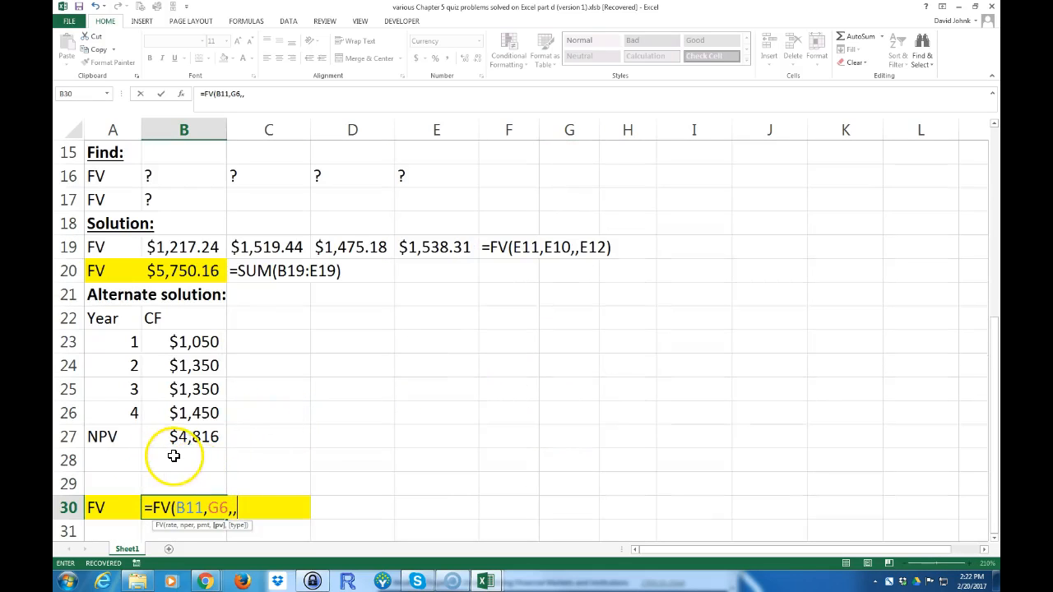
click(184, 438)
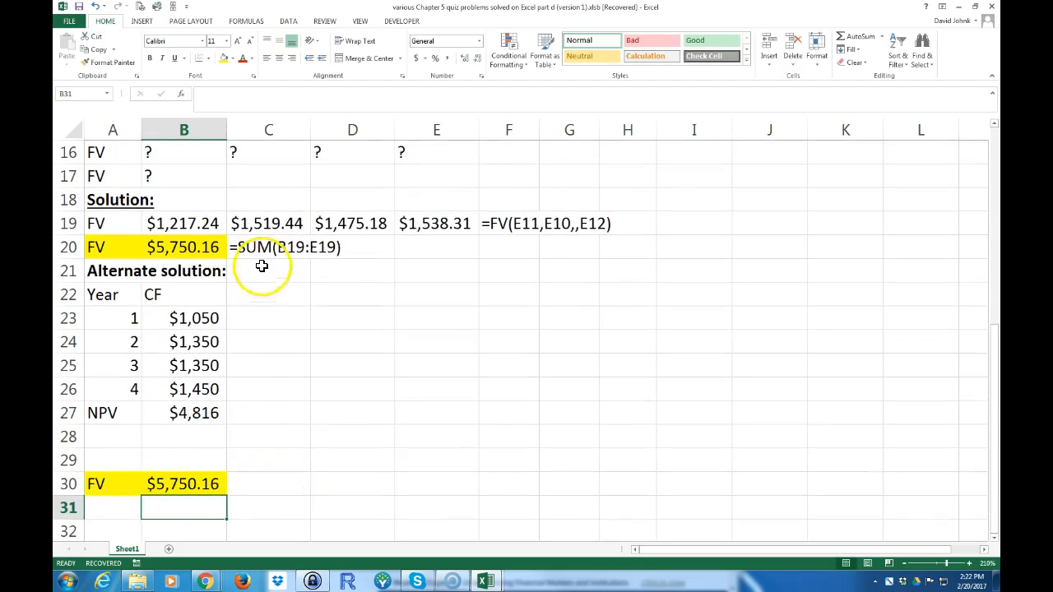
click(268, 247)
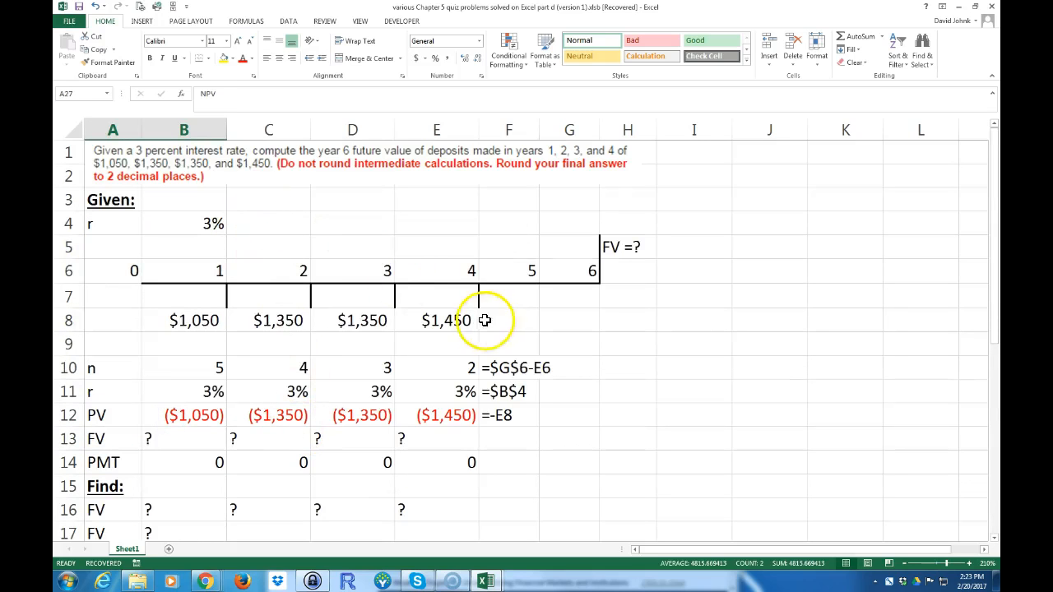
mouse_move(140, 293)
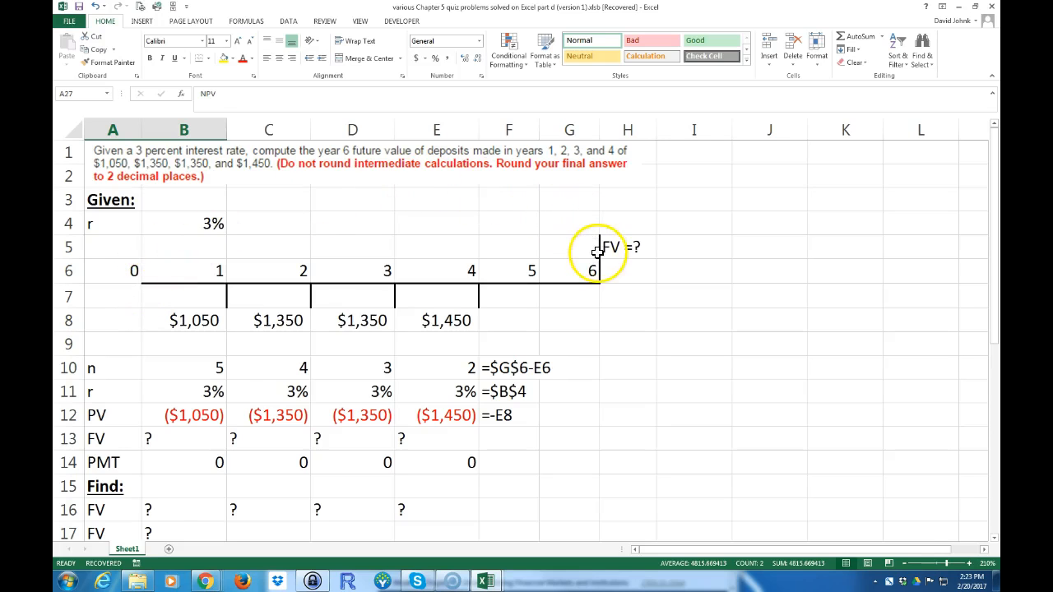
Note the NPV and FV formula text beside their results and select the year/cash-flow range
scroll(down, 3)
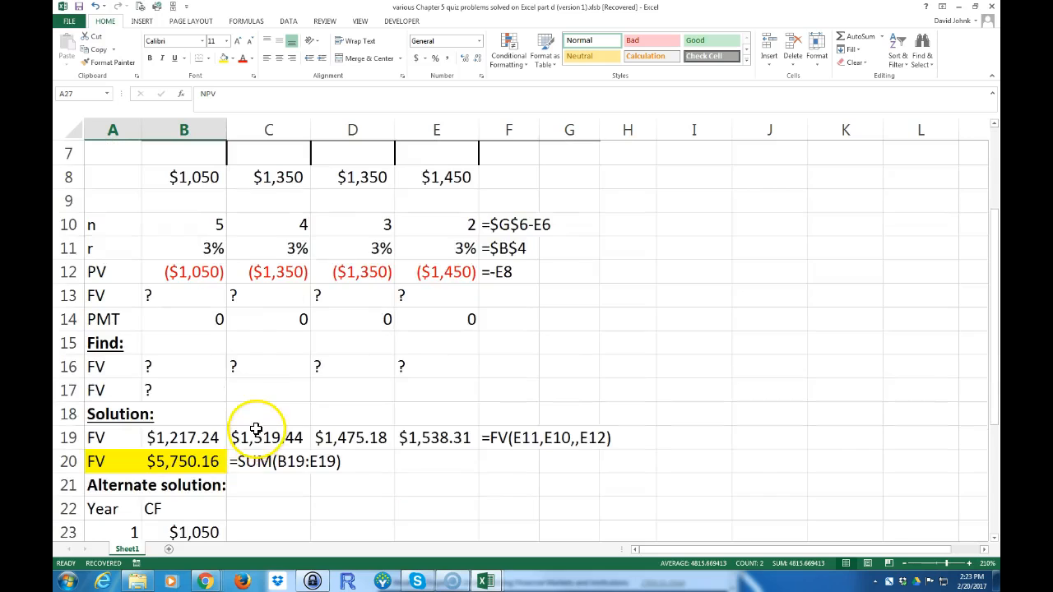
scroll(down, 3)
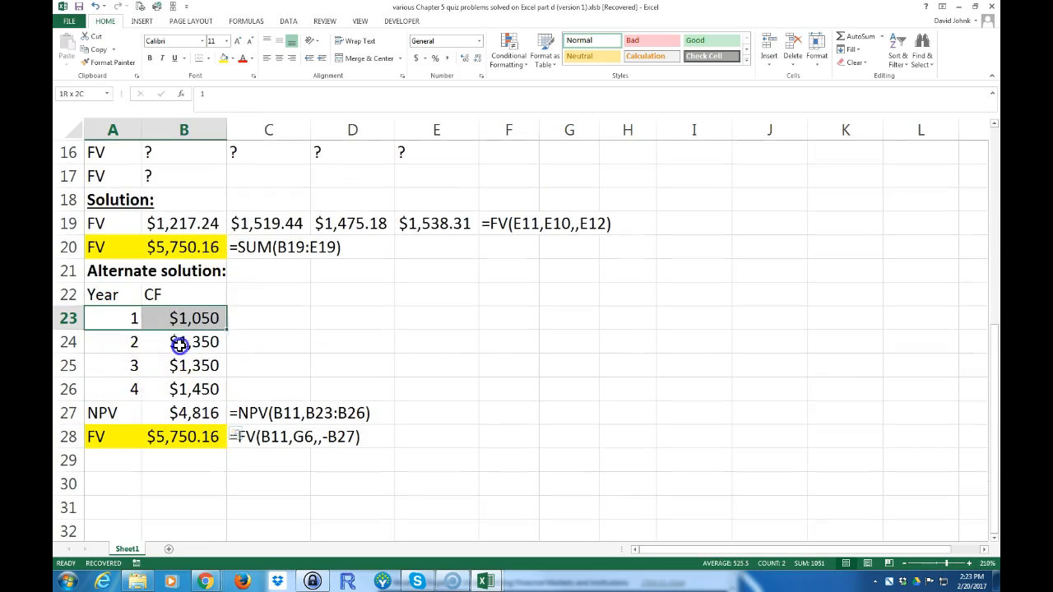
drag(185, 319, 184, 388)
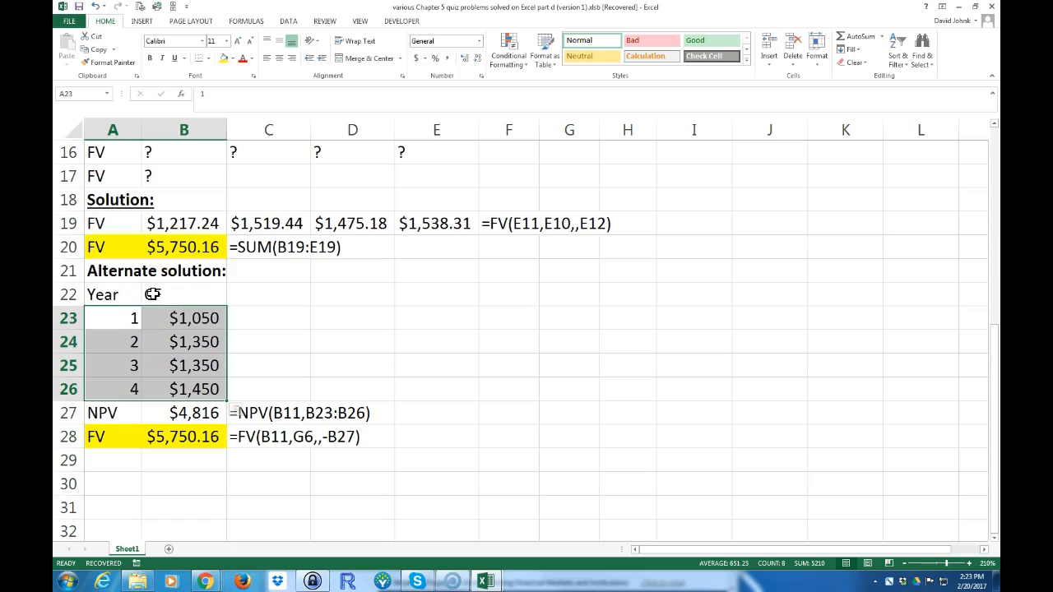
text(CF)
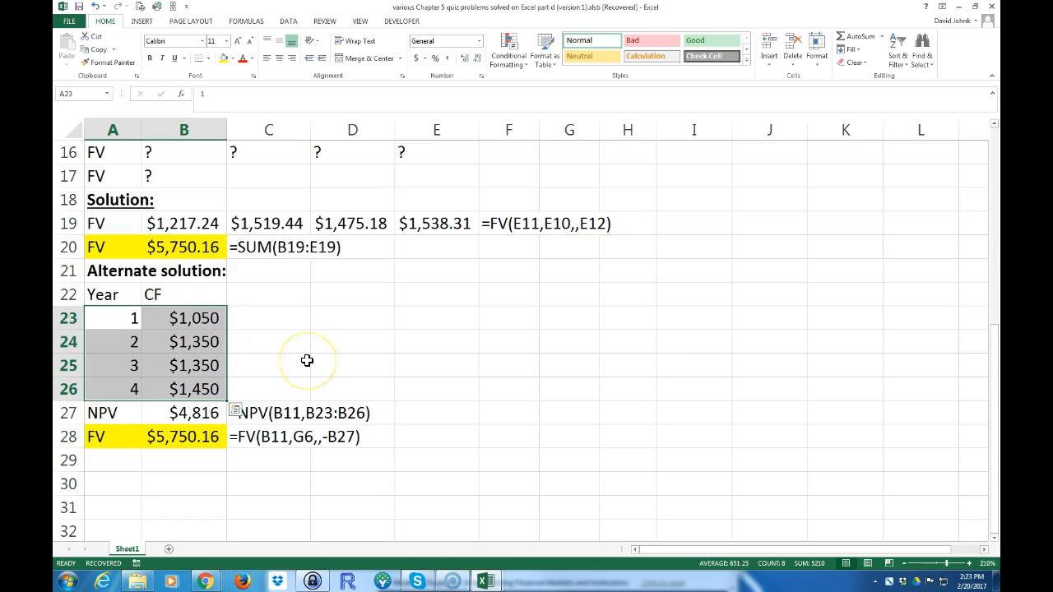